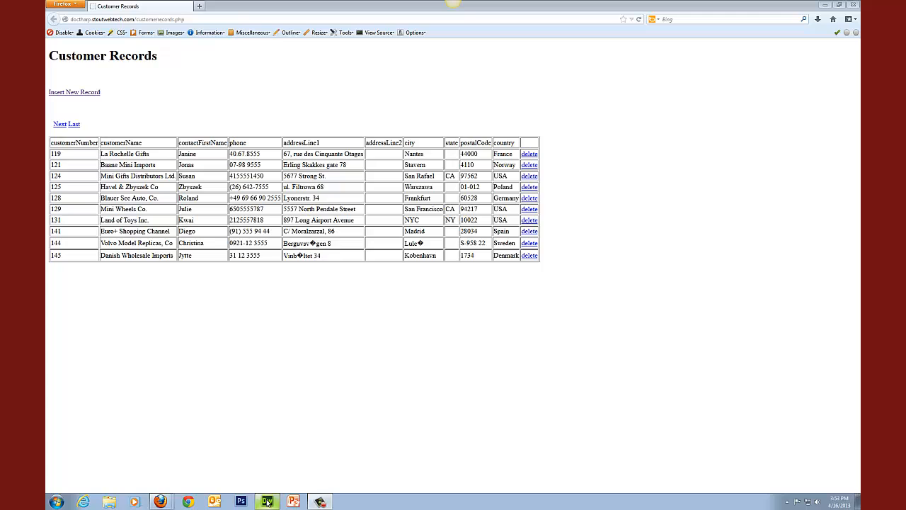
Switch from Firefox back to customerrecords.php in Dreamweaver
{"action": "left_click", "coordinate": [267, 501]}
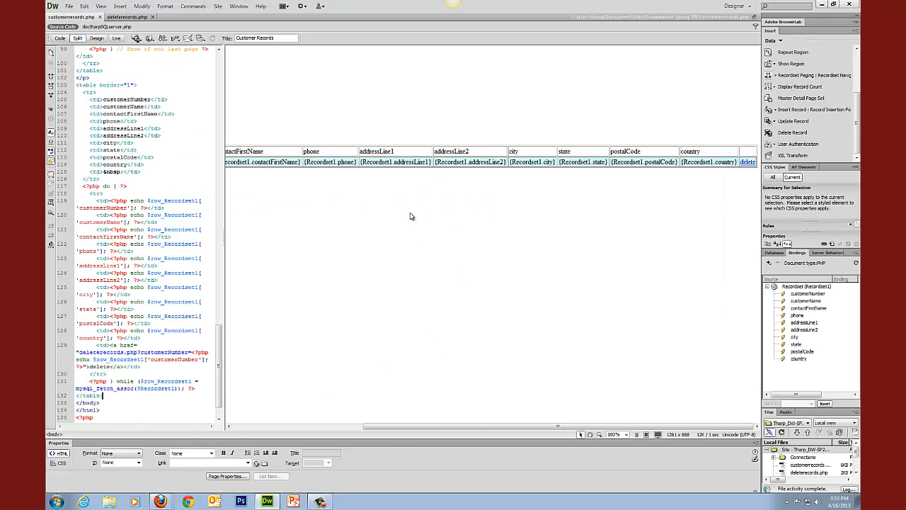
Create a new blank PHP page from File > New
{"action": "scroll", "scroll_direction": "left", "scroll_amount": 3}
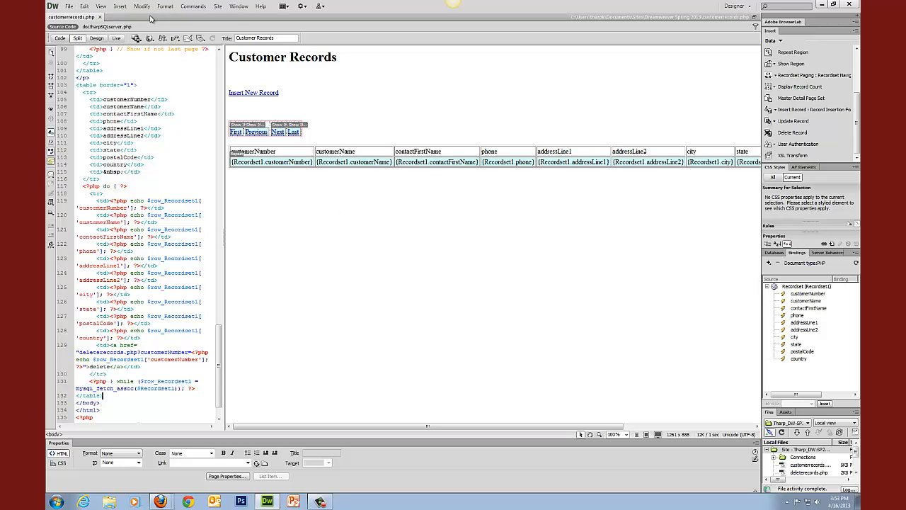
{"action": "left_click", "coordinate": [65, 6]}
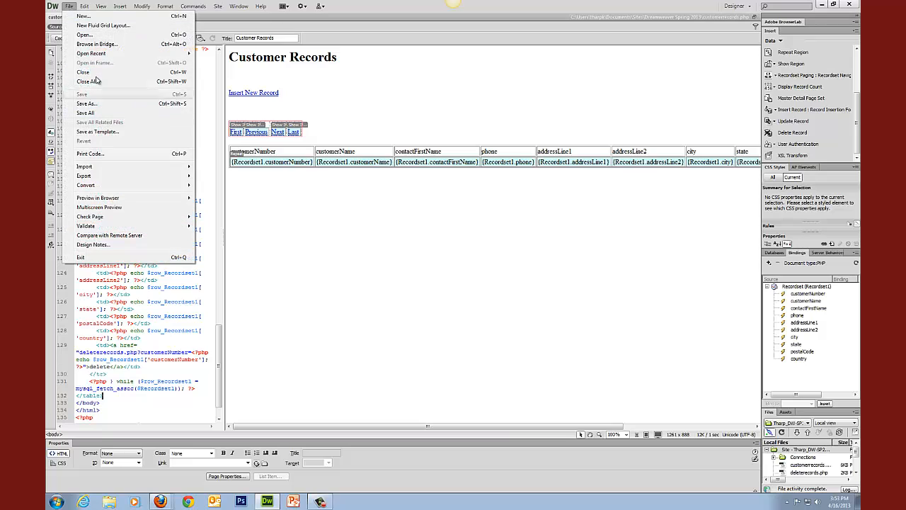
{"action": "mouse_move", "coordinate": [83, 15]}
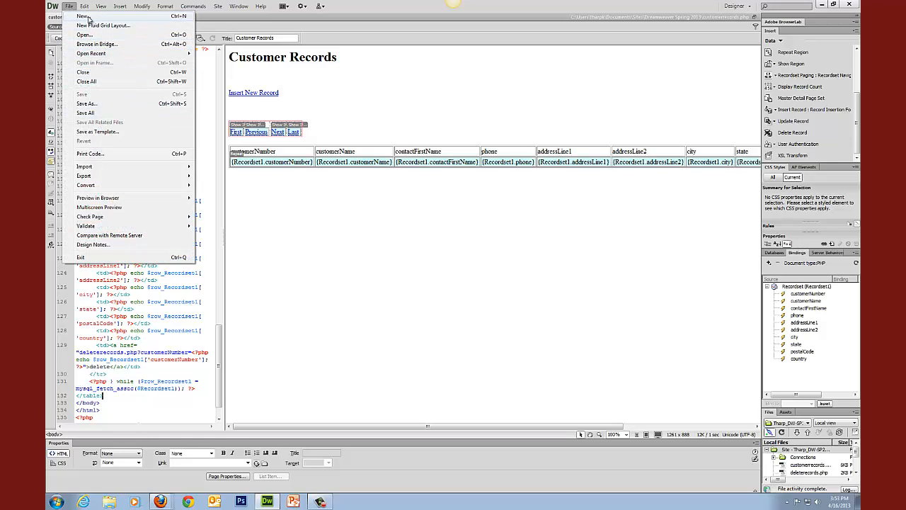
{"action": "left_click", "coordinate": [82, 16]}
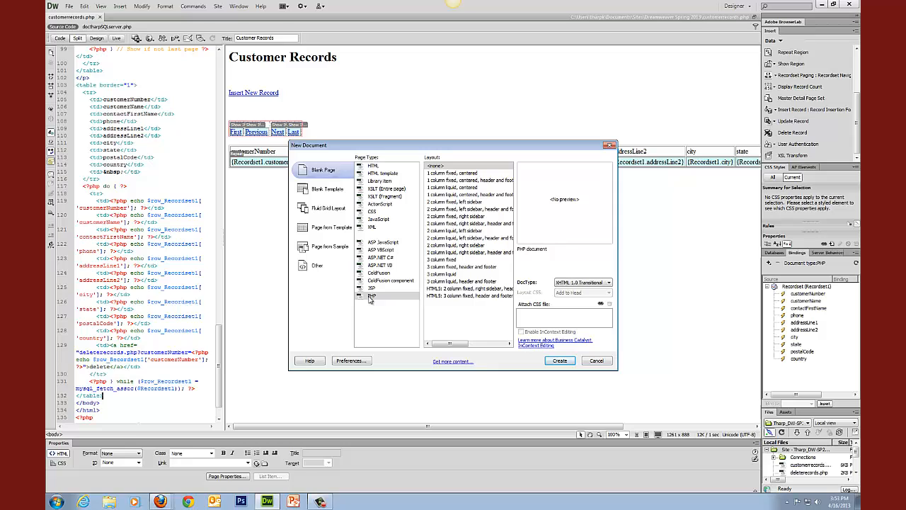
{"action": "left_click", "coordinate": [559, 361]}
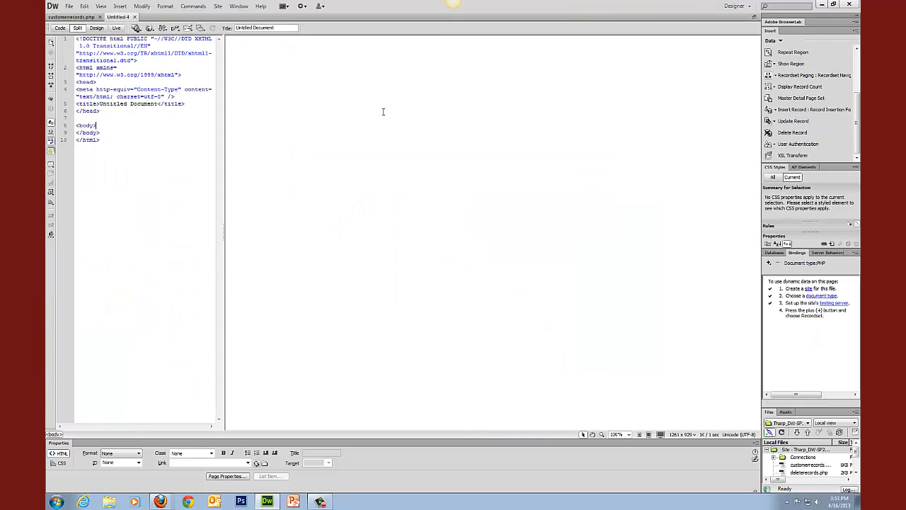
Add an 'Update Records Form' Heading 1 and page title, then return to customerrecords.php
{"action": "type", "text": "Update"}
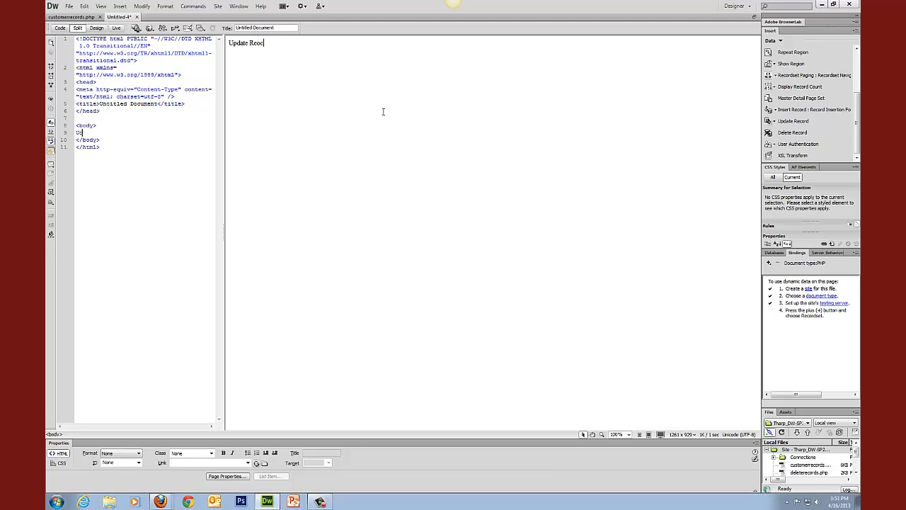
{"action": "type", "text": "Records Form"}
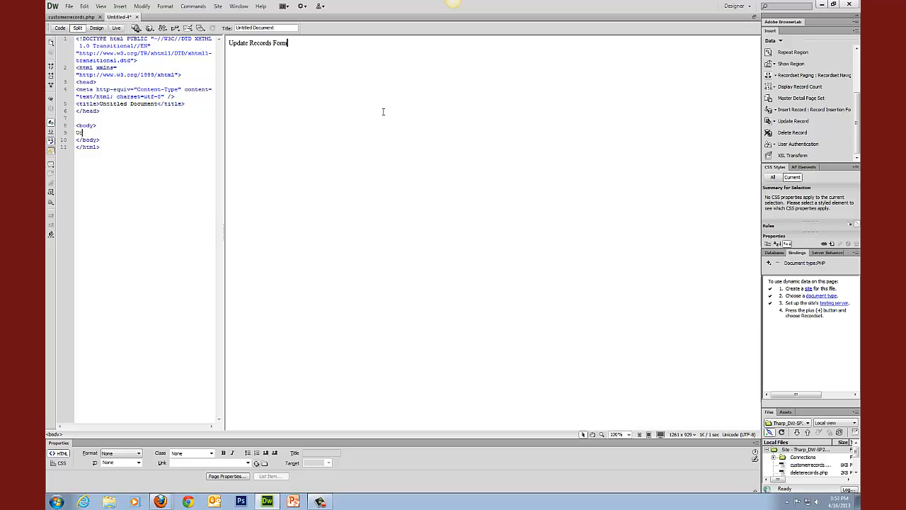
{"action": "type", "text": "Update Records Form"}
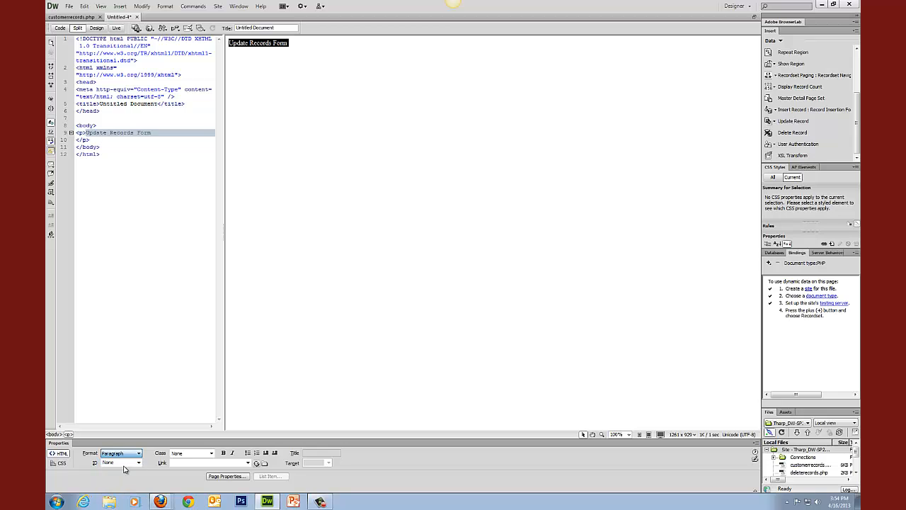
{"action": "left_click", "coordinate": [139, 453]}
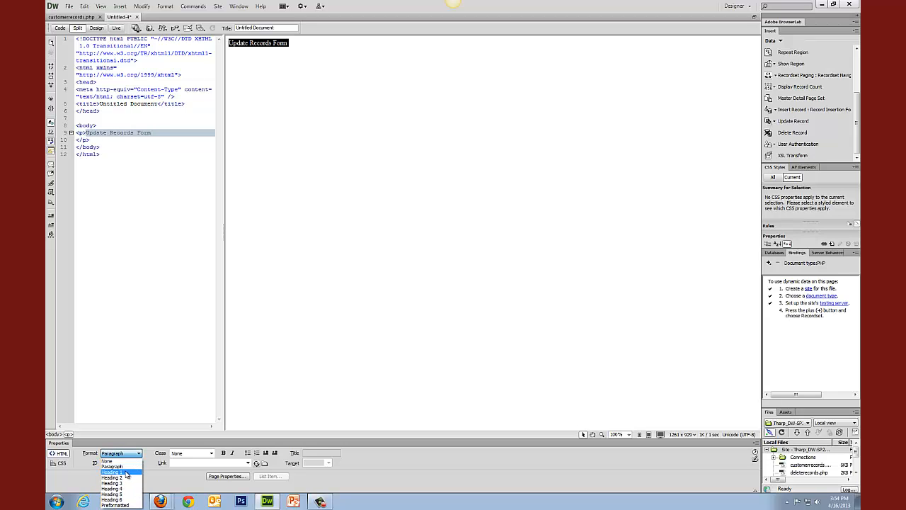
{"action": "left_click", "coordinate": [113, 473]}
{"action": "type", "text": "Update Records Form"}
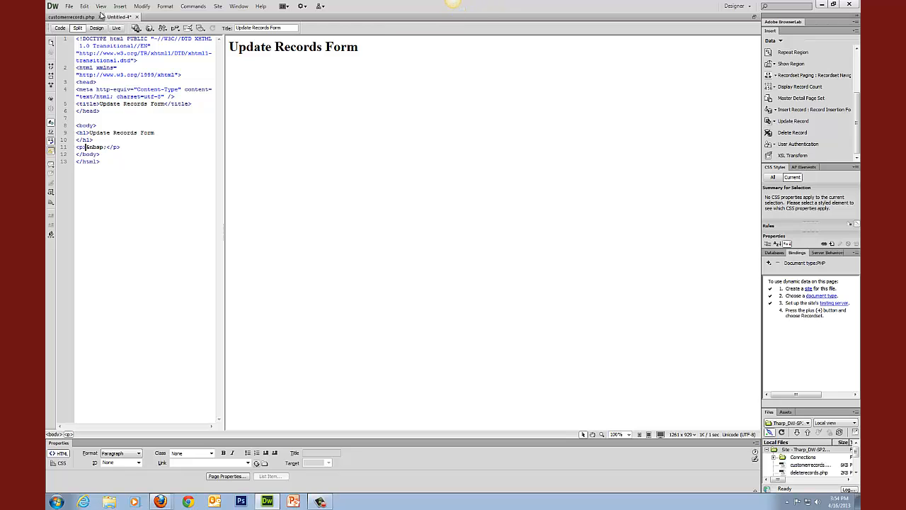
{"action": "left_click", "coordinate": [73, 17]}
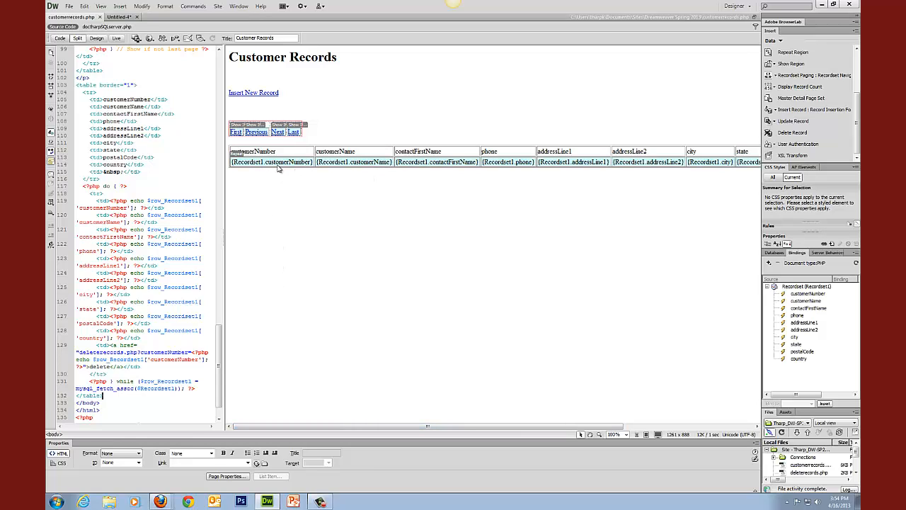
Select the customerNumber placeholder, cancel browsing for a link target, and return to the untitled page
{"action": "left_click", "coordinate": [272, 162]}
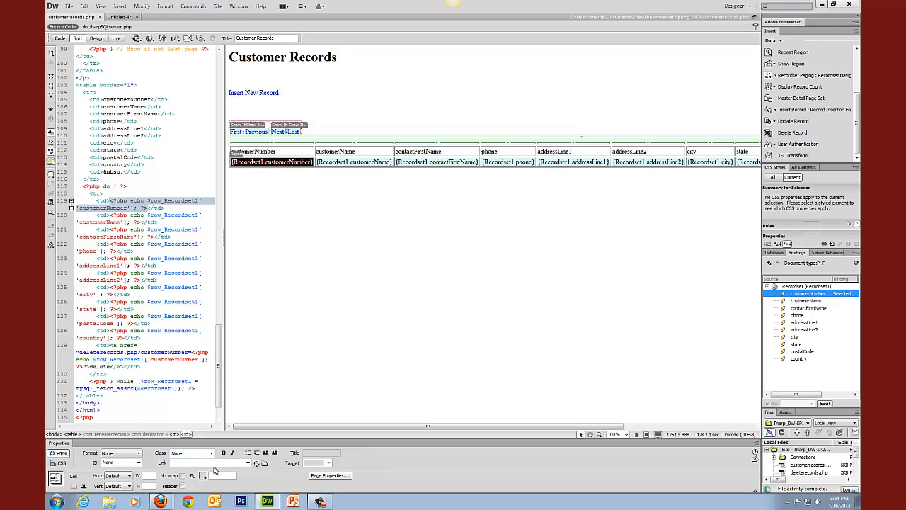
{"action": "left_click", "coordinate": [263, 461]}
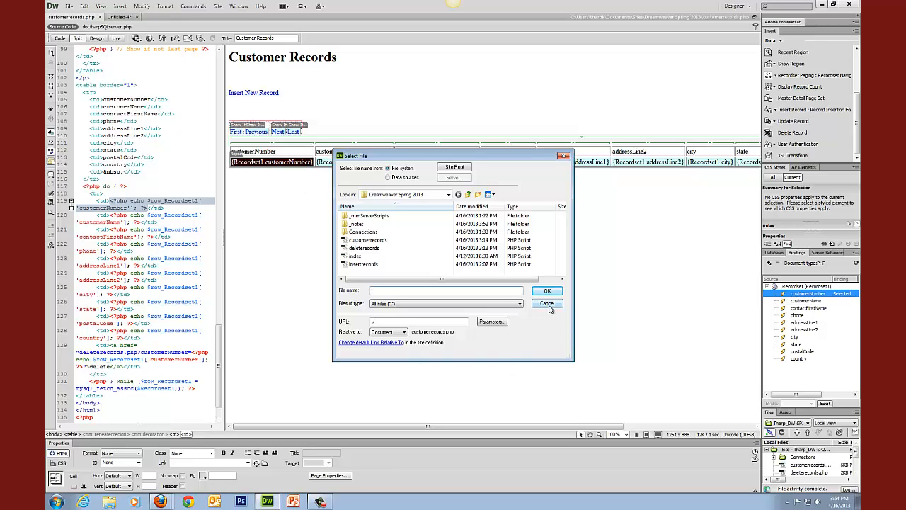
{"action": "left_click", "coordinate": [547, 303]}
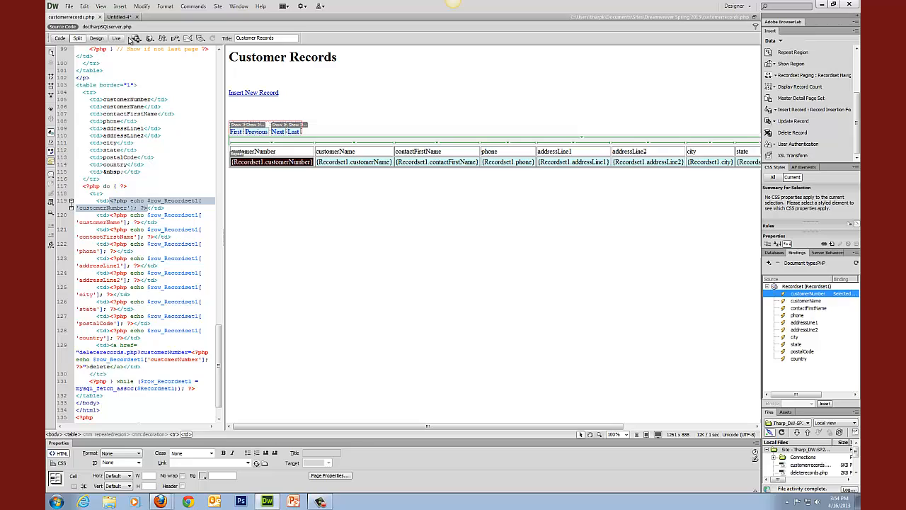
{"action": "left_click", "coordinate": [121, 16]}
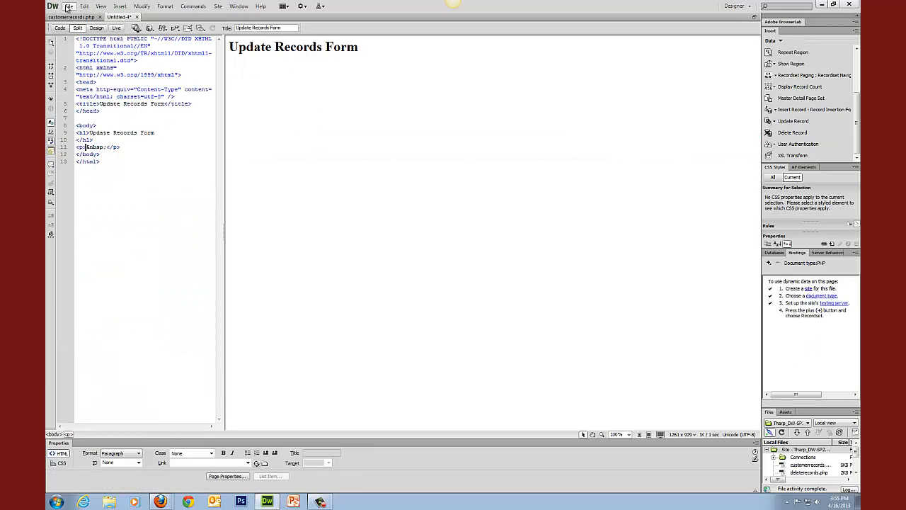
Save the new page as updaterecord.php in the site folder
{"action": "left_click", "coordinate": [68, 7]}
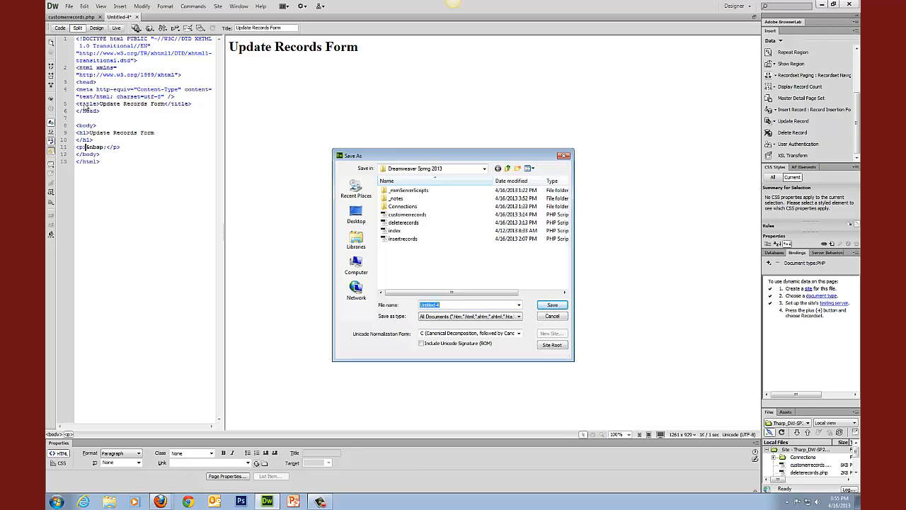
{"action": "type", "text": "updaterecord.php"}
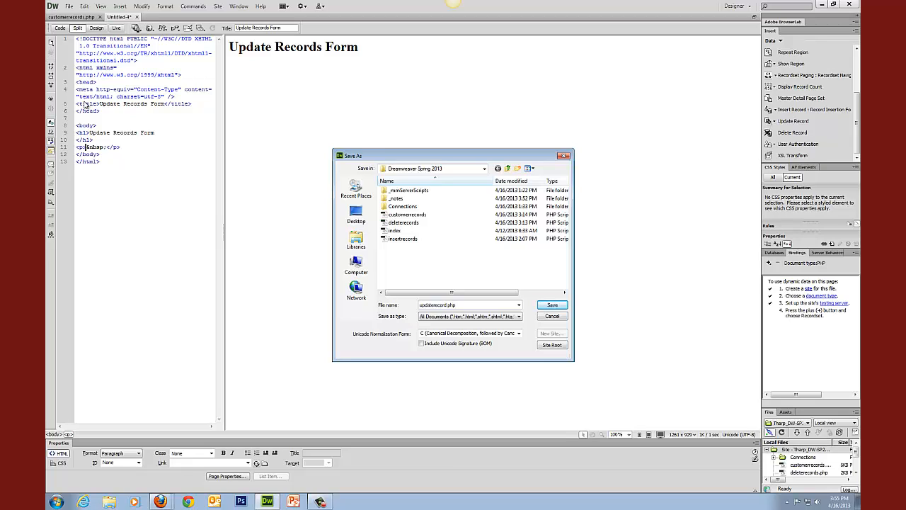
{"action": "left_click", "coordinate": [552, 304]}
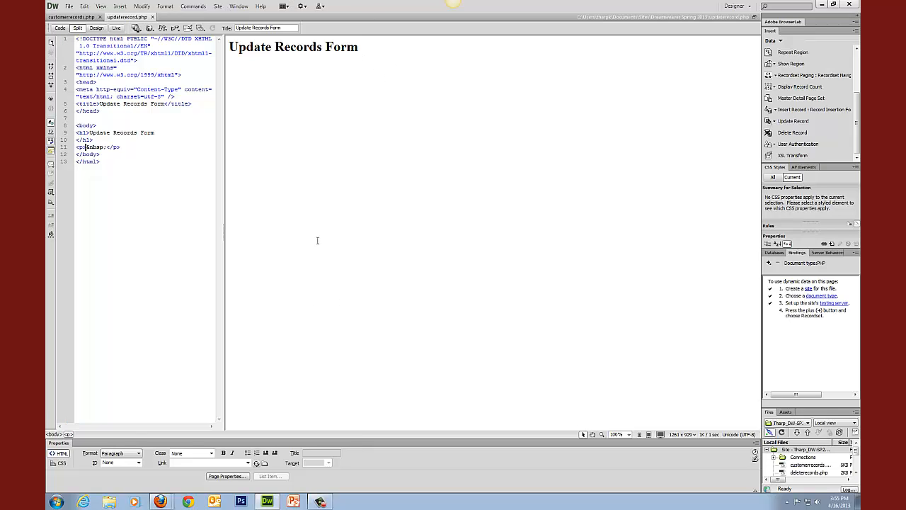
{"action": "mouse_move", "coordinate": [665, 242]}
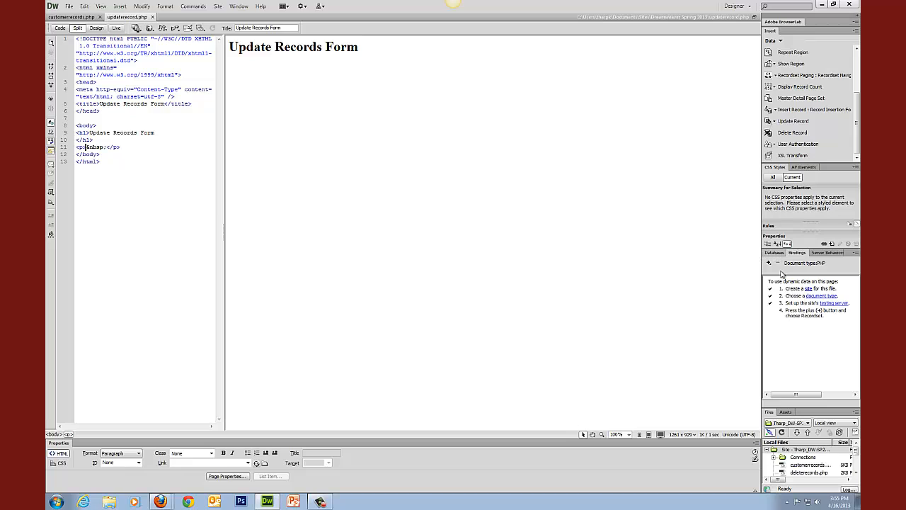
Add Recordset1 on the customers table filtered by customerNumber = URL parameter customerNumber
{"action": "left_click", "coordinate": [768, 262]}
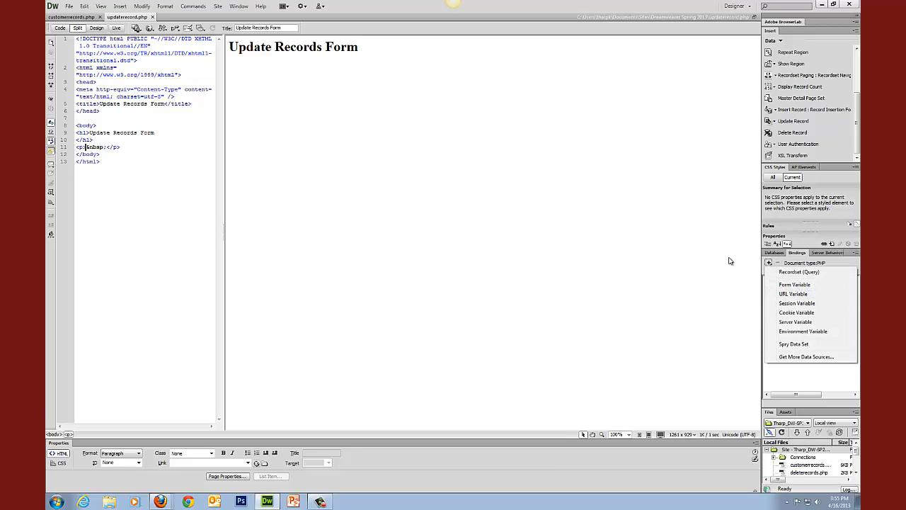
{"action": "left_click", "coordinate": [798, 272]}
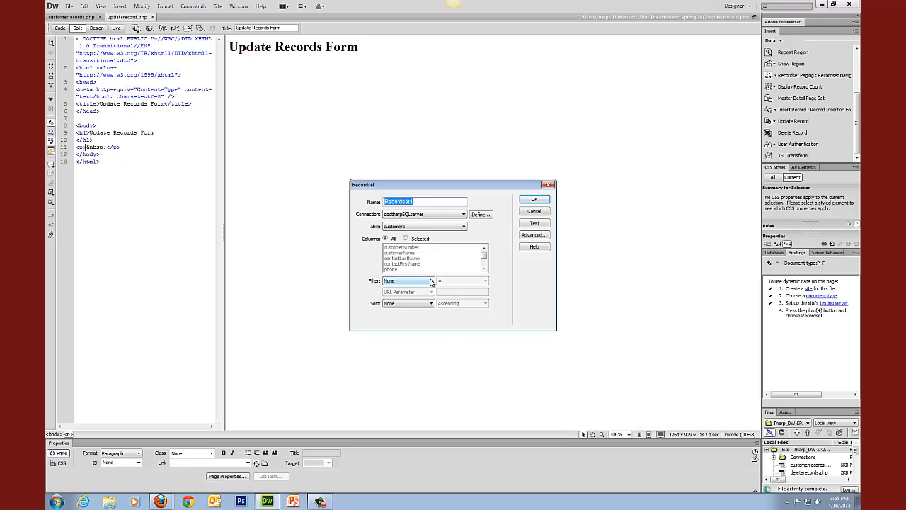
{"action": "left_click", "coordinate": [430, 281]}
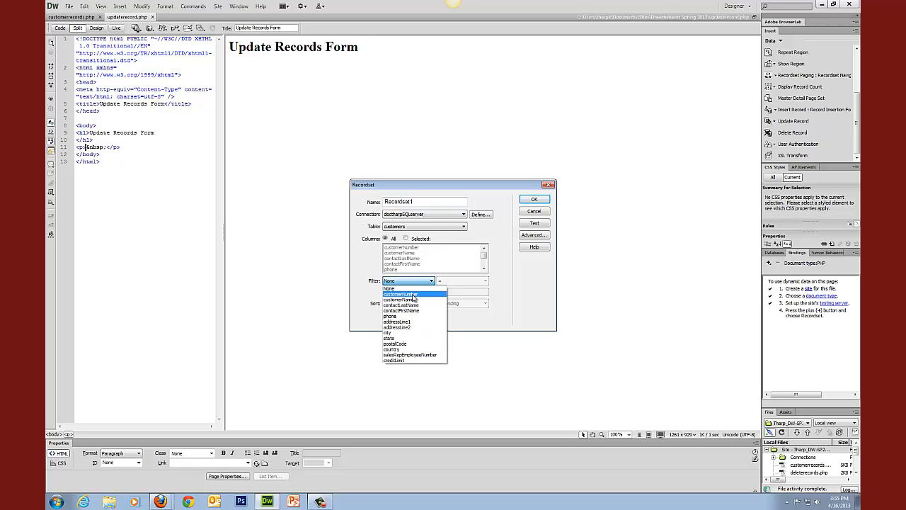
{"action": "left_click", "coordinate": [402, 293]}
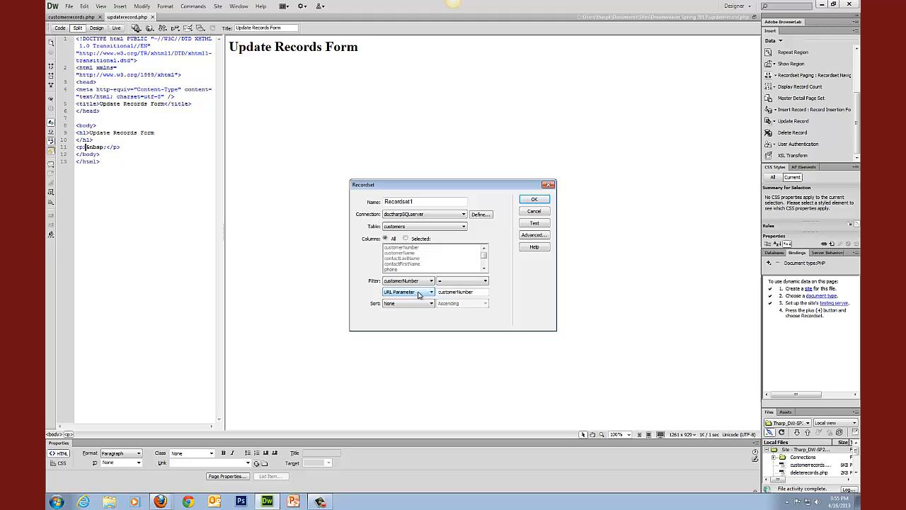
{"action": "mouse_move", "coordinate": [425, 295]}
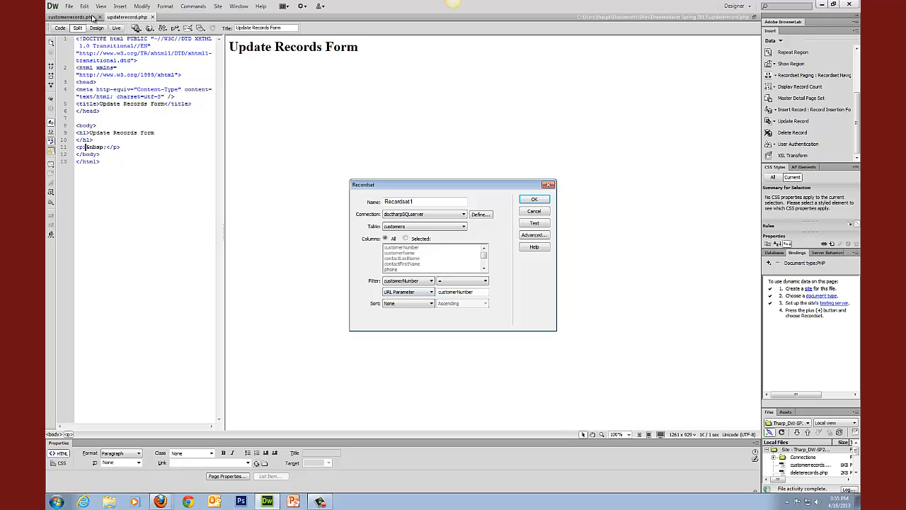
{"action": "mouse_move", "coordinate": [407, 320]}
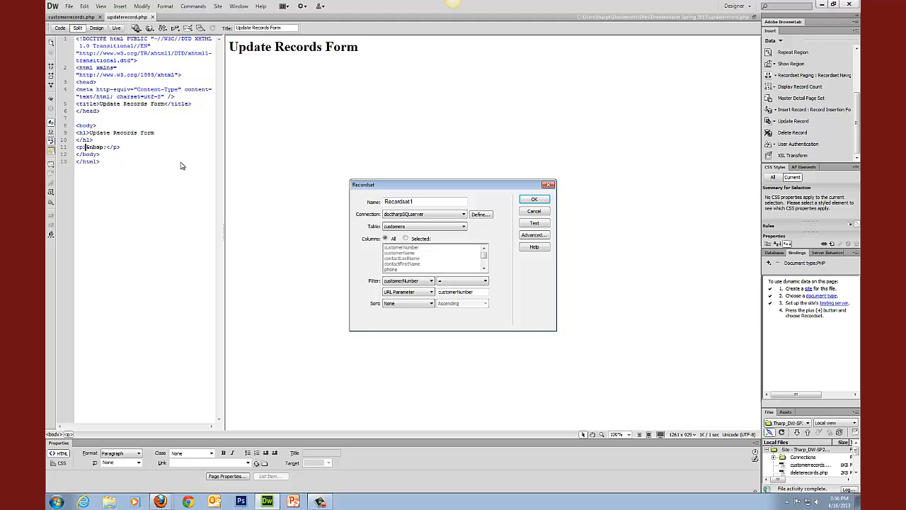
{"action": "mouse_move", "coordinate": [298, 241]}
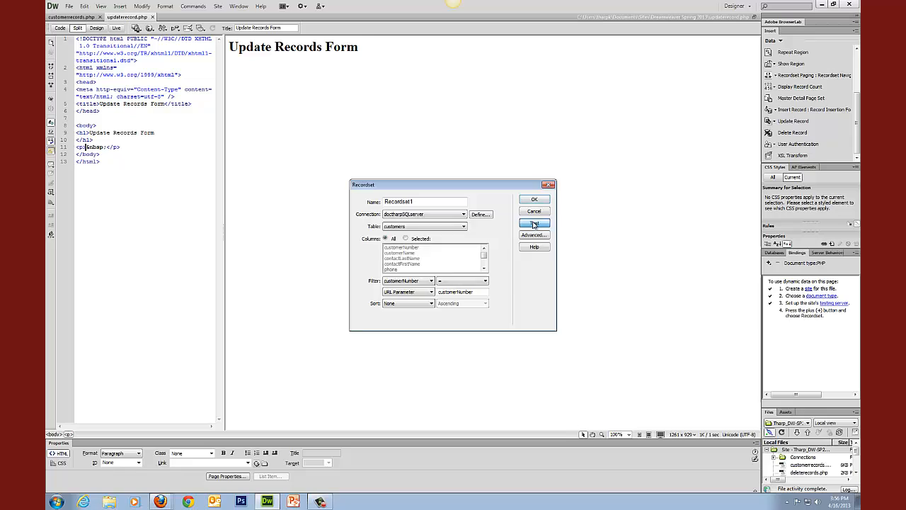
Run Test on the recordset so it prompts for a customerNumber test value
{"action": "left_click", "coordinate": [535, 223]}
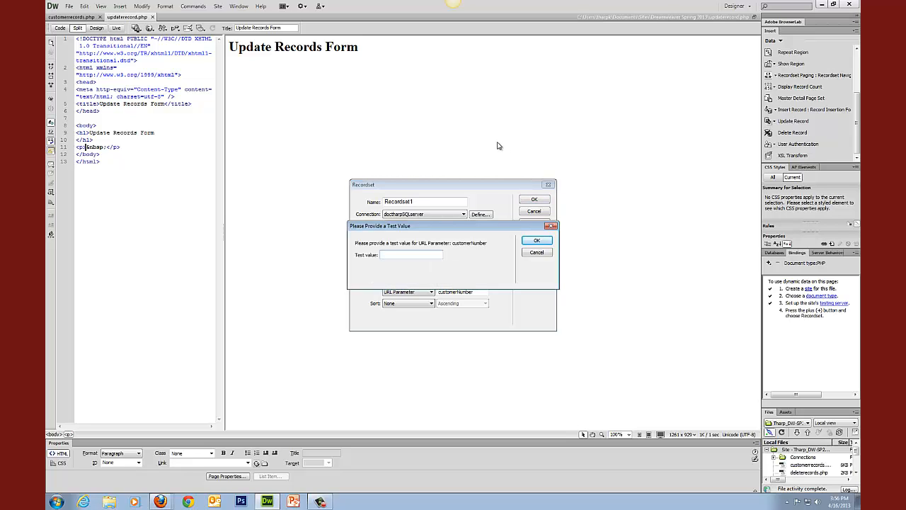
{"action": "mouse_move", "coordinate": [371, 141]}
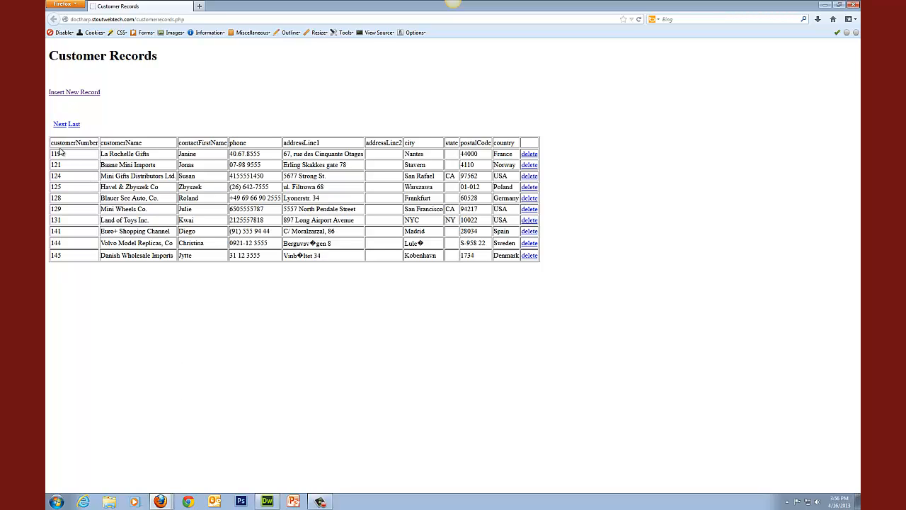
{"action": "mouse_move", "coordinate": [135, 352]}
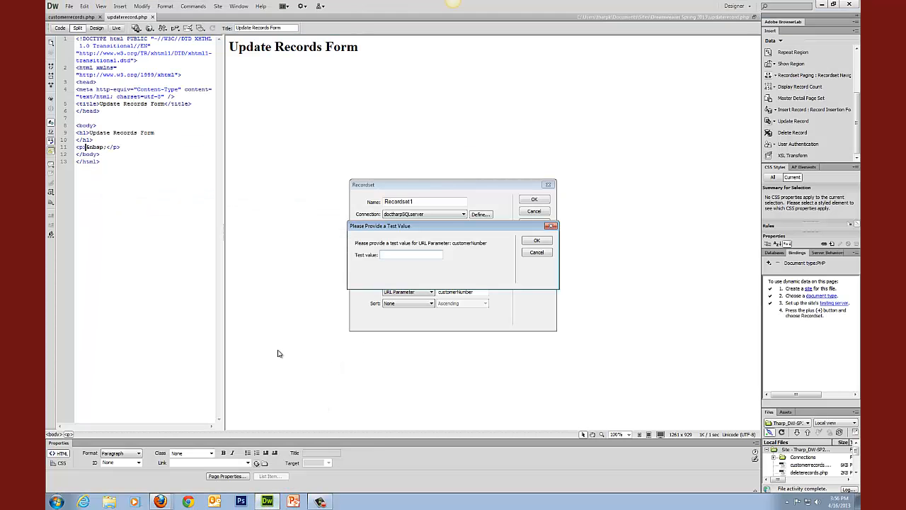
Test the recordset with customer number 113 and confirm one matching record returns
{"action": "type", "text": "113"}
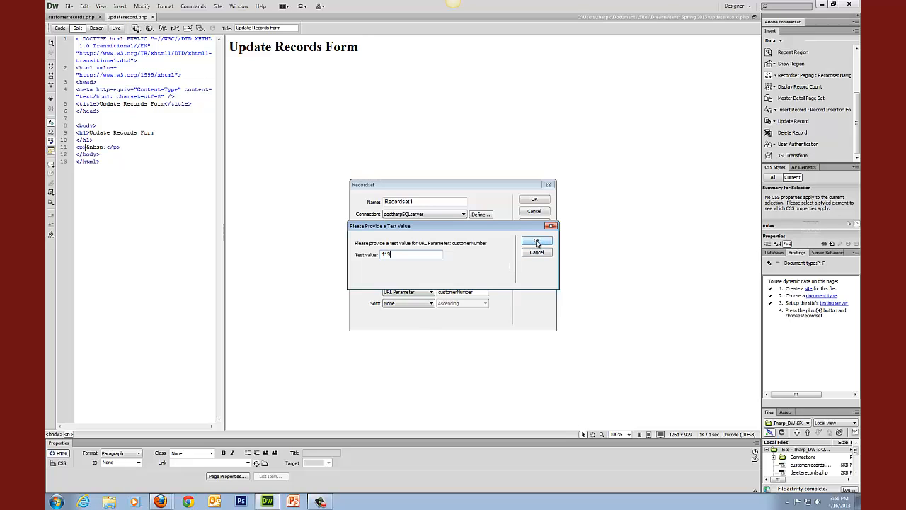
{"action": "left_click", "coordinate": [535, 240]}
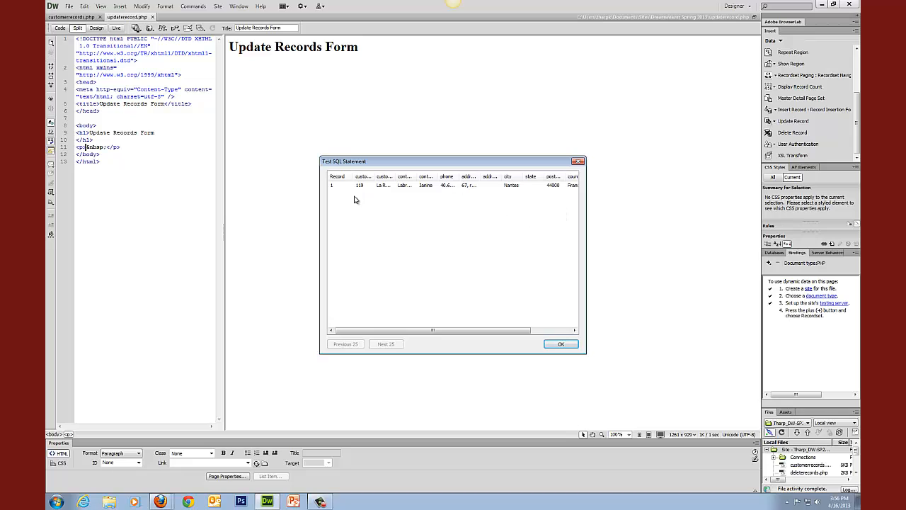
{"action": "mouse_move", "coordinate": [589, 207]}
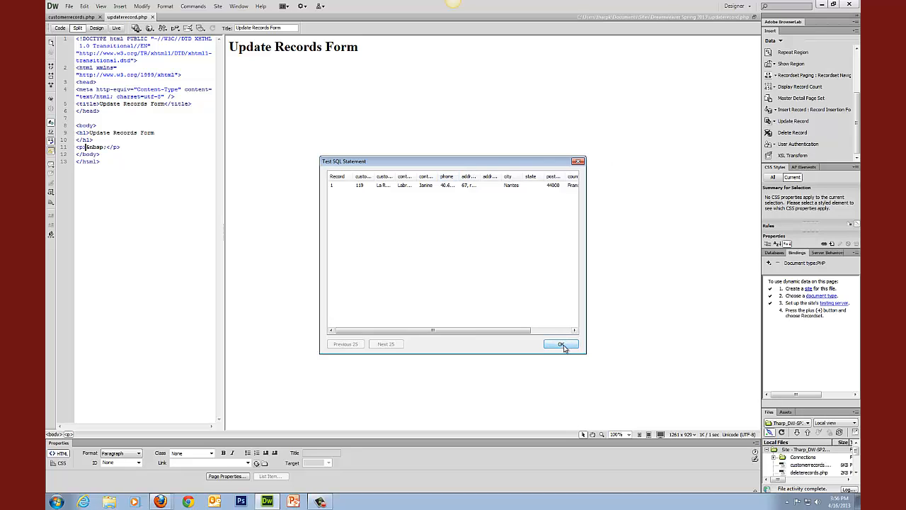
{"action": "left_click", "coordinate": [560, 344]}
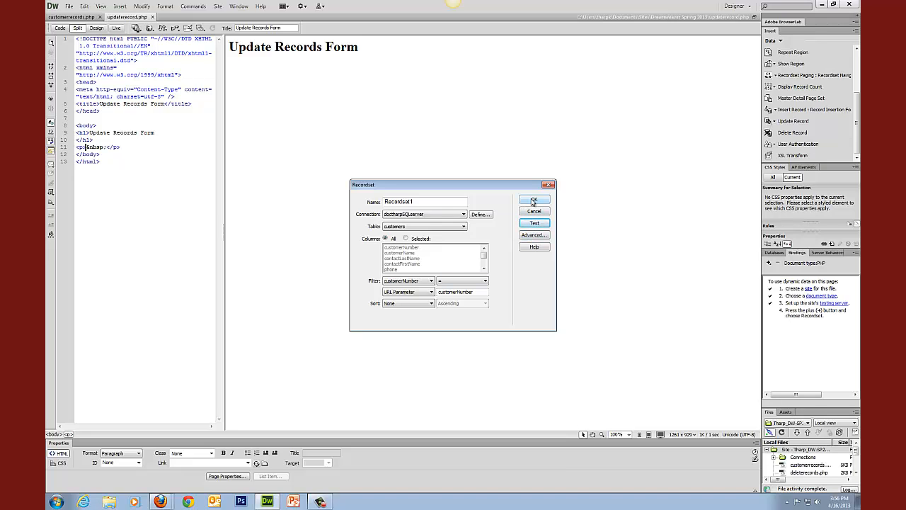
Confirm Recordset1 onto the page and bring up the Update Record options
{"action": "left_click", "coordinate": [535, 198]}
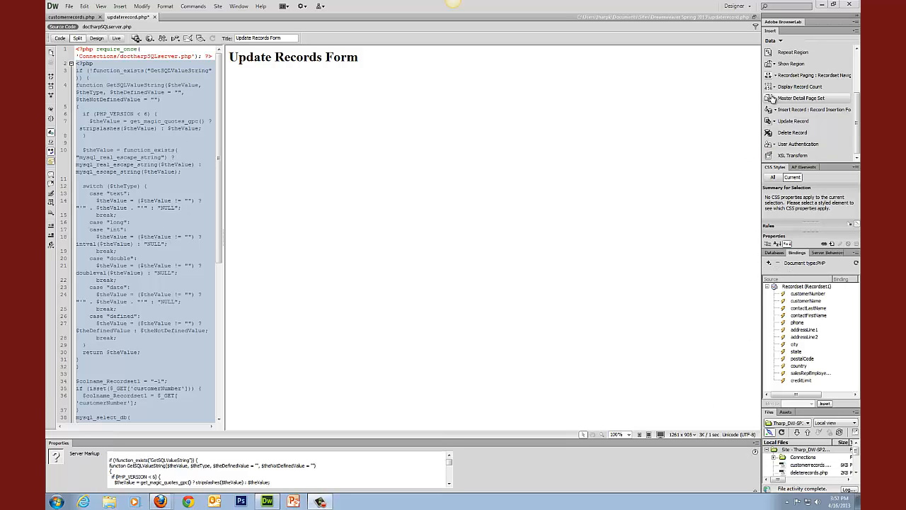
{"action": "left_click", "coordinate": [793, 121]}
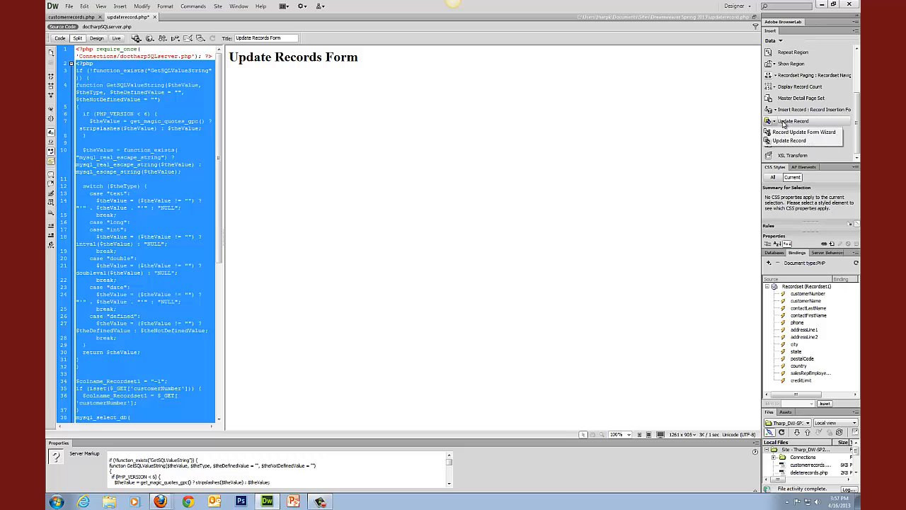
{"action": "mouse_move", "coordinate": [804, 133]}
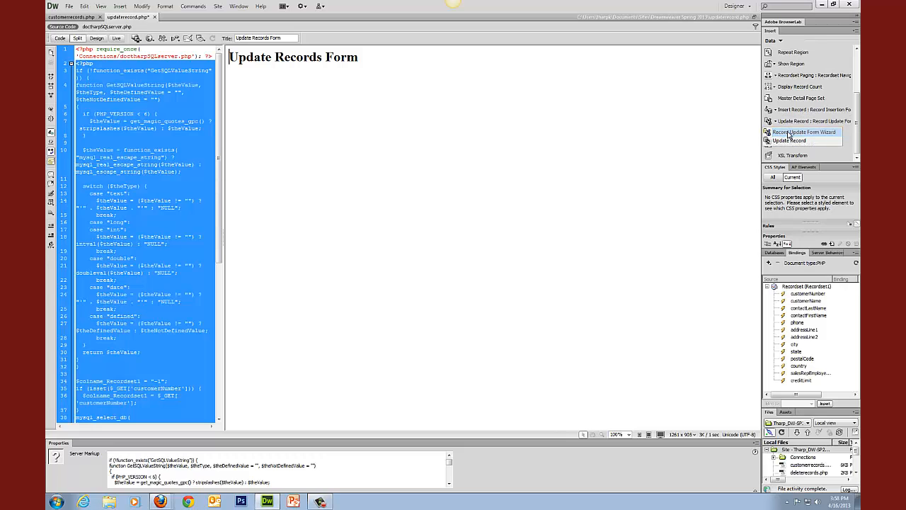
Insert a Record Update Form keyed on customerNumber that returns to customerrecords.php after updating
{"action": "left_click", "coordinate": [804, 131]}
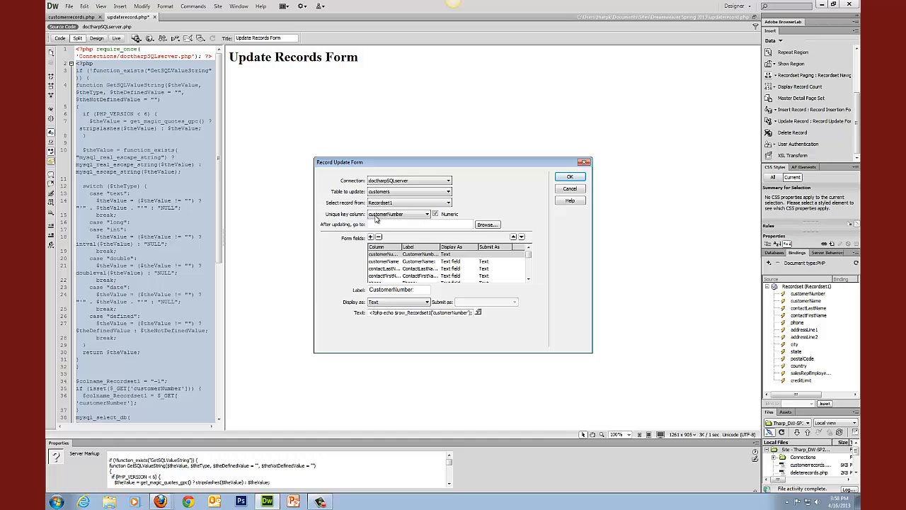
{"action": "mouse_move", "coordinate": [502, 200]}
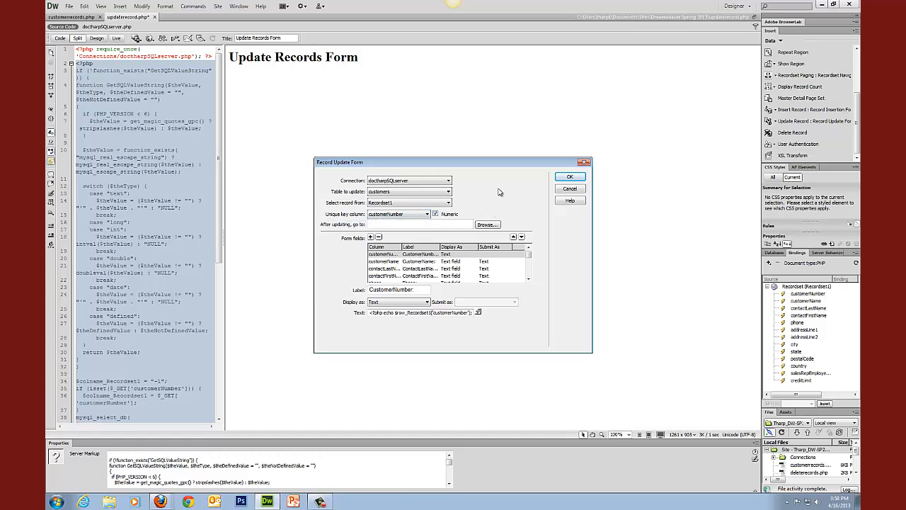
{"action": "left_click", "coordinate": [487, 224]}
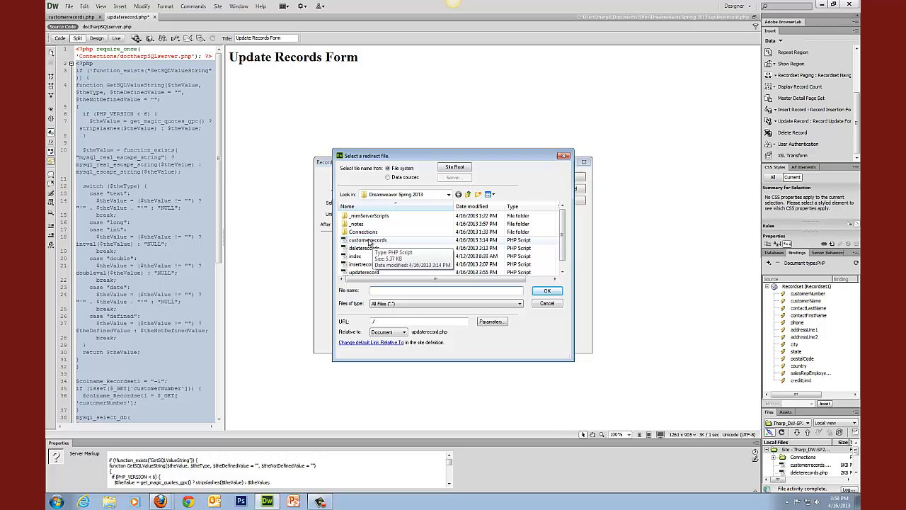
{"action": "left_click", "coordinate": [368, 241]}
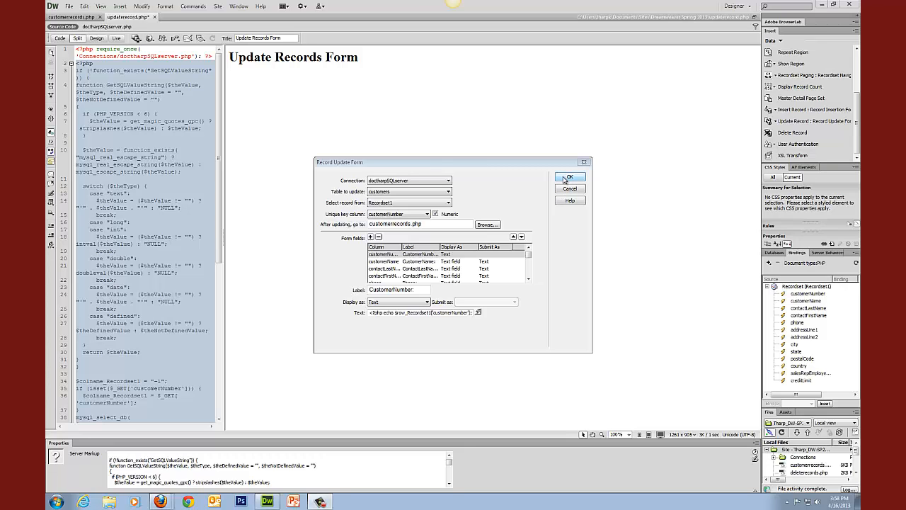
{"action": "left_click", "coordinate": [572, 177]}
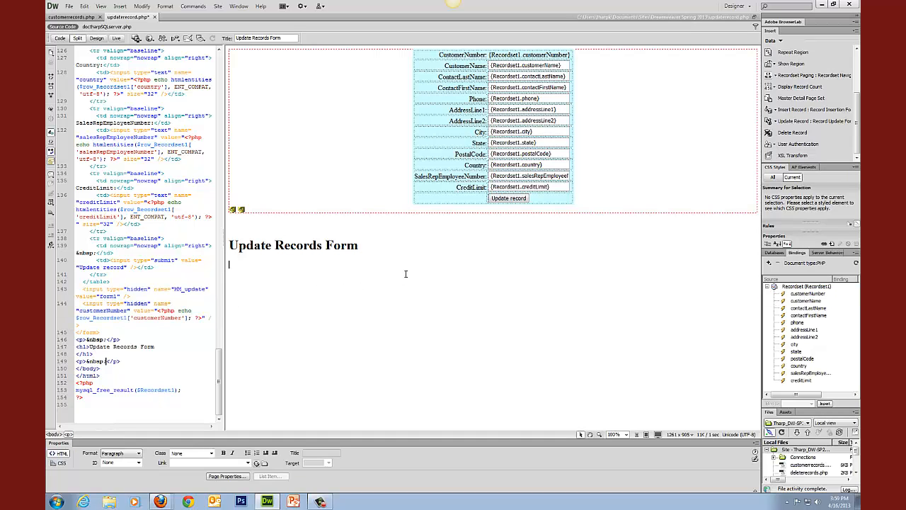
Select the Update Records Form heading in the page
{"action": "triple_click", "coordinate": [293, 245]}
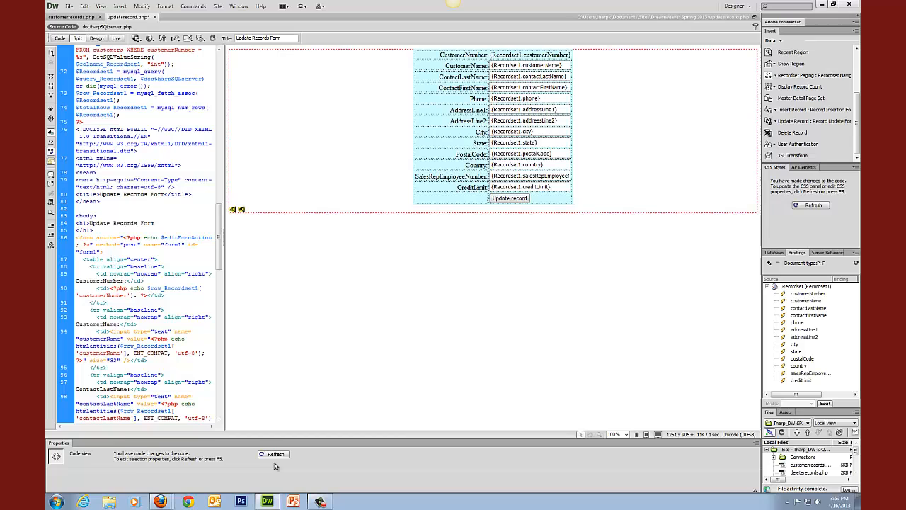
Refresh the design view so the heading sits above the form, then switch to customerrecords.php
{"action": "left_click", "coordinate": [273, 453]}
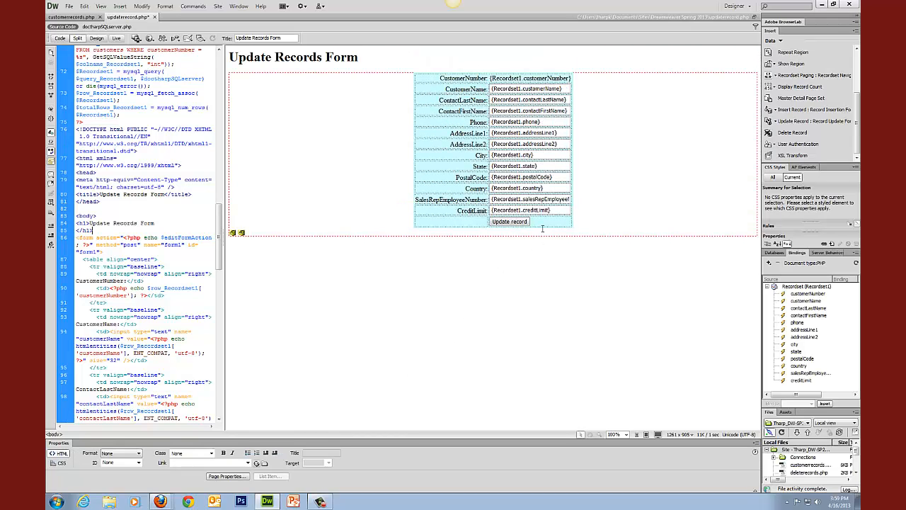
{"action": "mouse_move", "coordinate": [569, 221]}
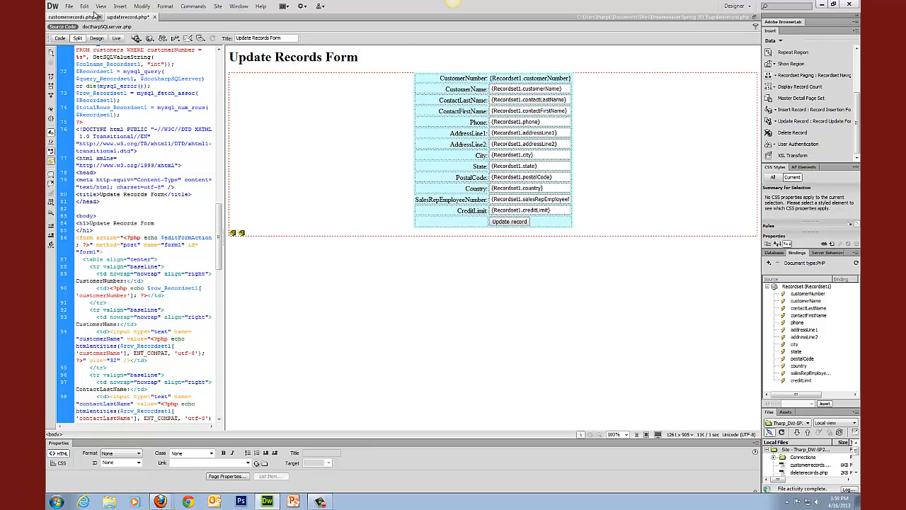
{"action": "left_click", "coordinate": [54, 7]}
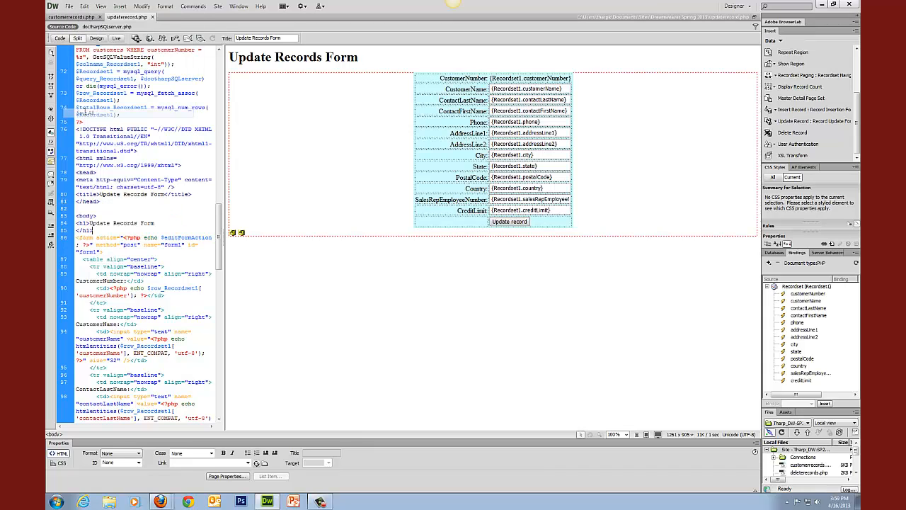
{"action": "left_click", "coordinate": [65, 17]}
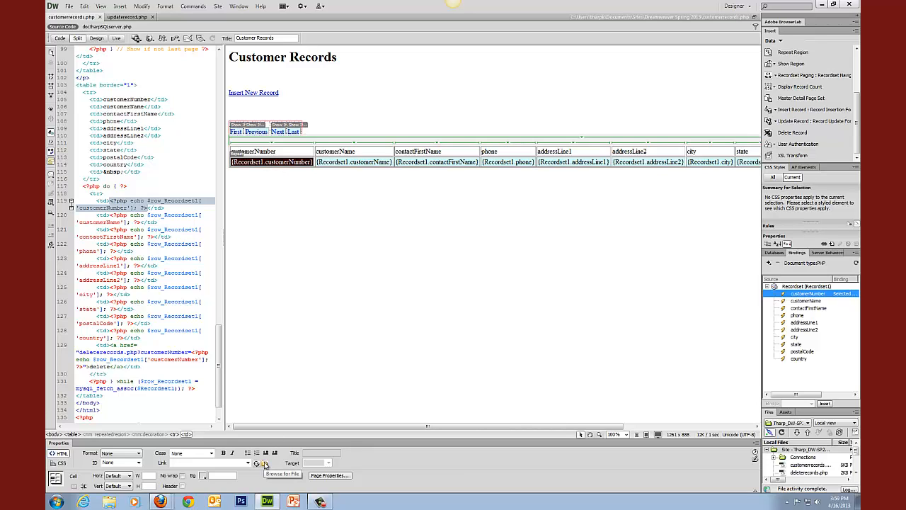
Choose updaterecord.php as the customer number's link target and go to its URL parameters
{"action": "left_click", "coordinate": [258, 463]}
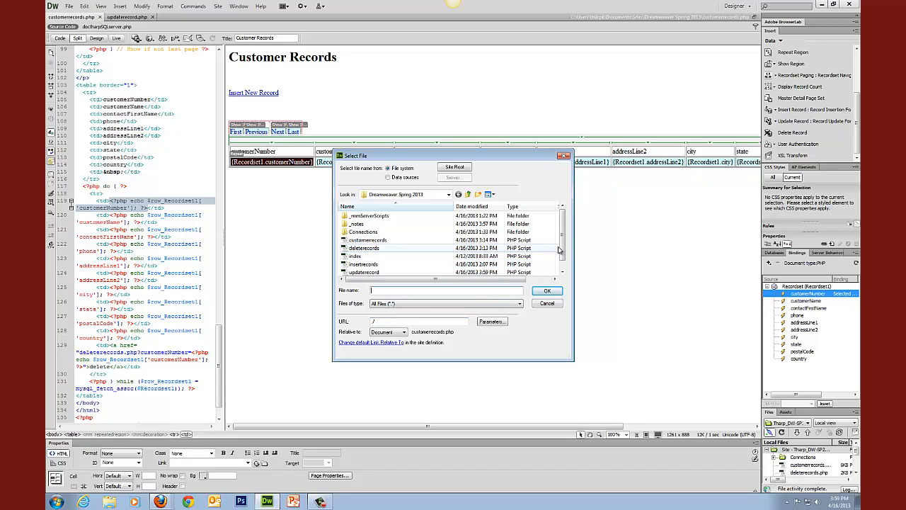
{"action": "scroll", "scroll_direction": "down", "scroll_amount": 3}
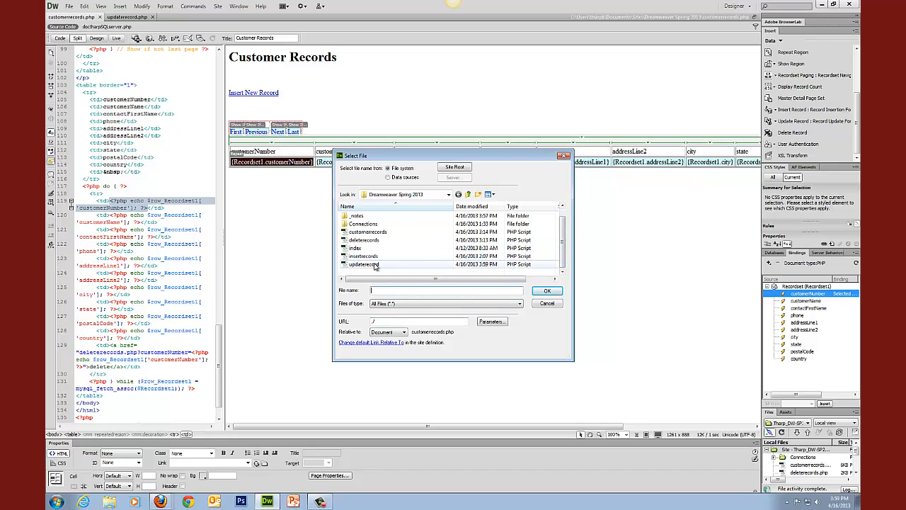
{"action": "left_click", "coordinate": [364, 265]}
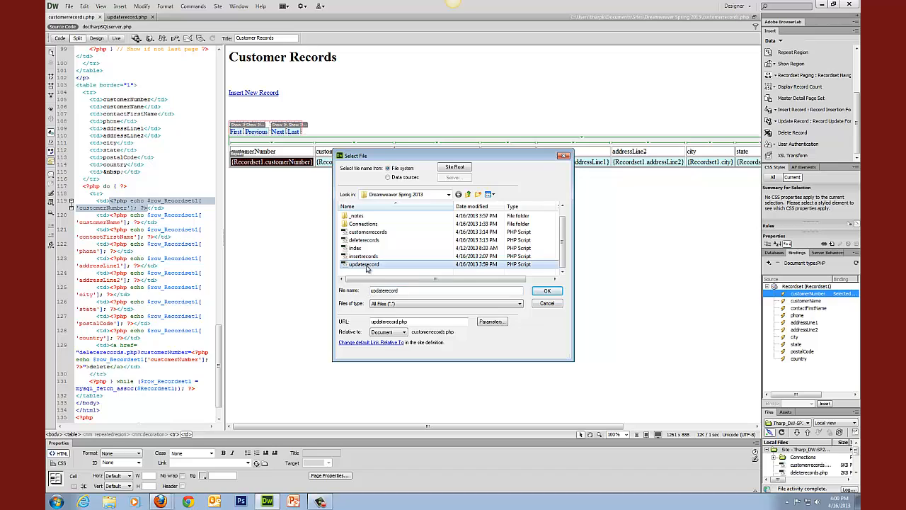
{"action": "left_click", "coordinate": [491, 320]}
{"action": "type", "text": "customerNumber"}
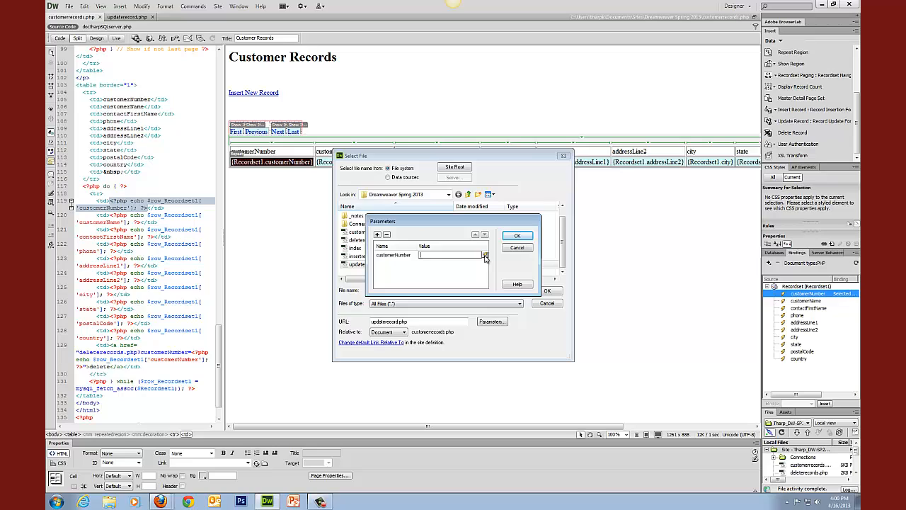
Add a customerNumber parameter taking its value from Recordset1's customerNumber field
{"action": "left_click", "coordinate": [484, 255]}
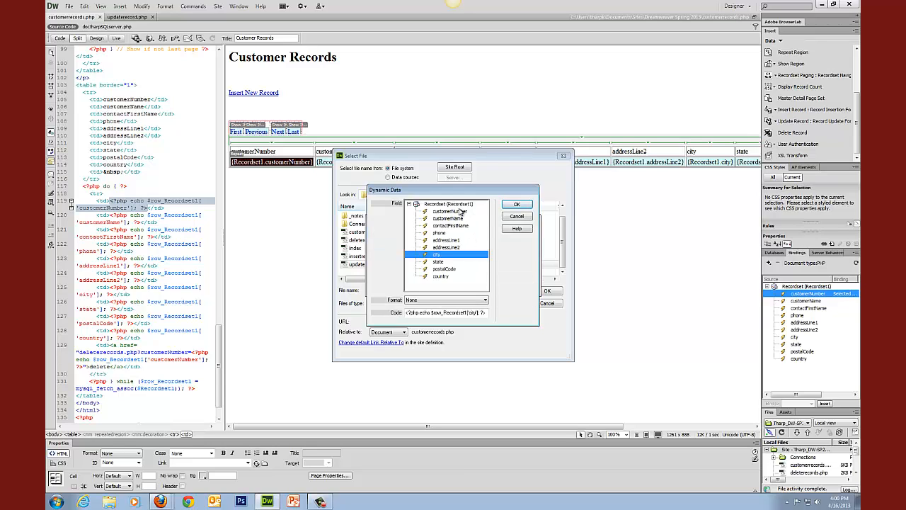
{"action": "left_click", "coordinate": [445, 211]}
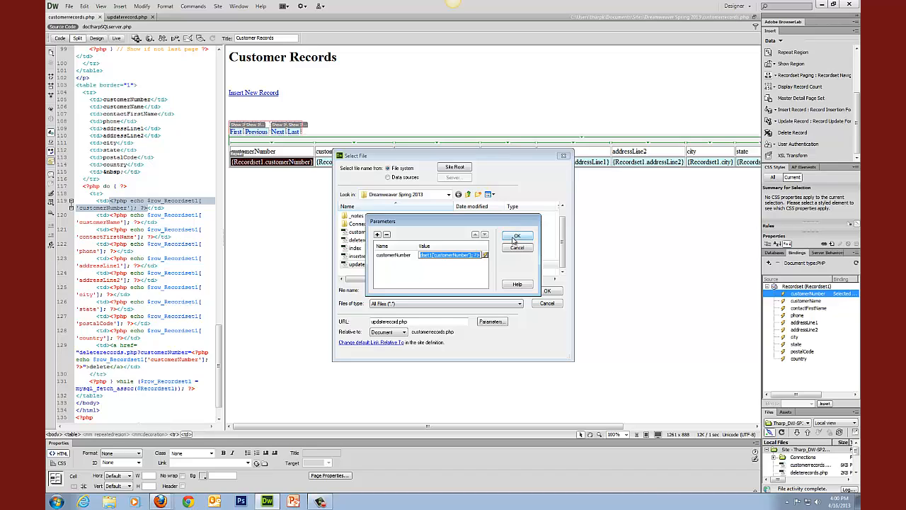
{"action": "left_click", "coordinate": [518, 235]}
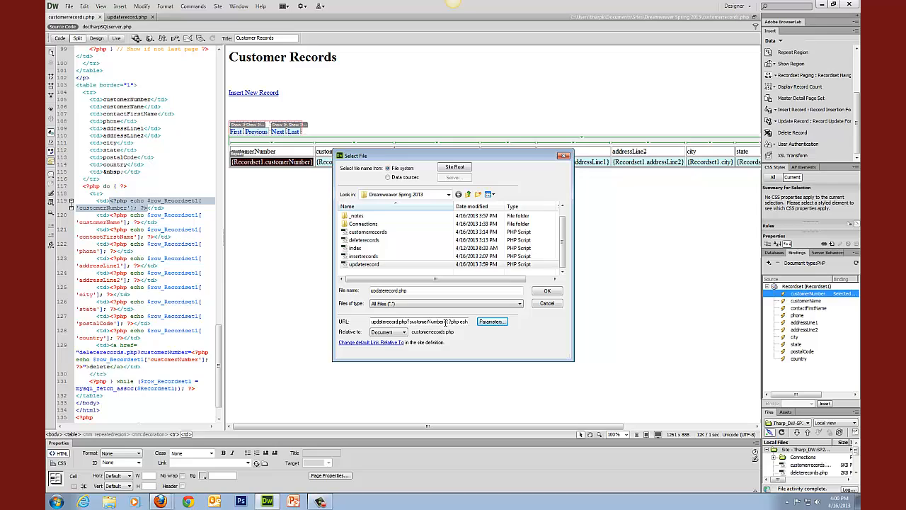
{"action": "mouse_move", "coordinate": [511, 384]}
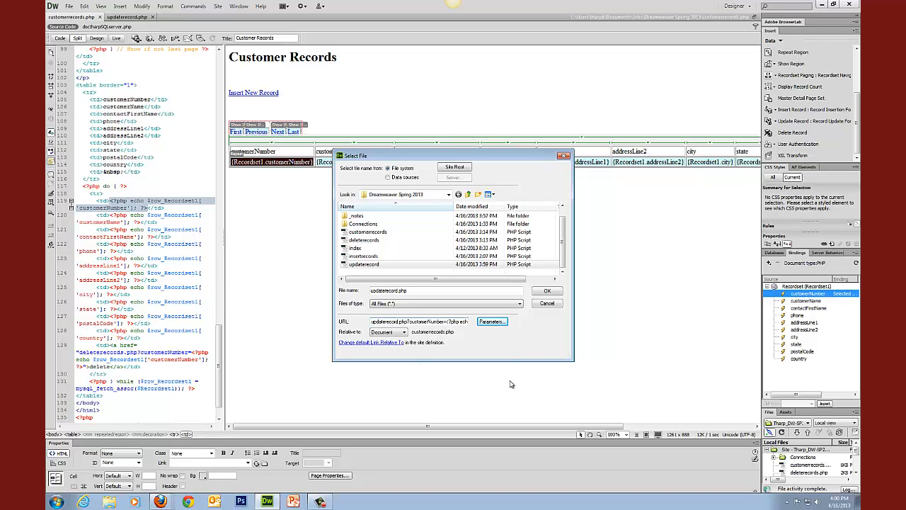
{"action": "mouse_move", "coordinate": [558, 345]}
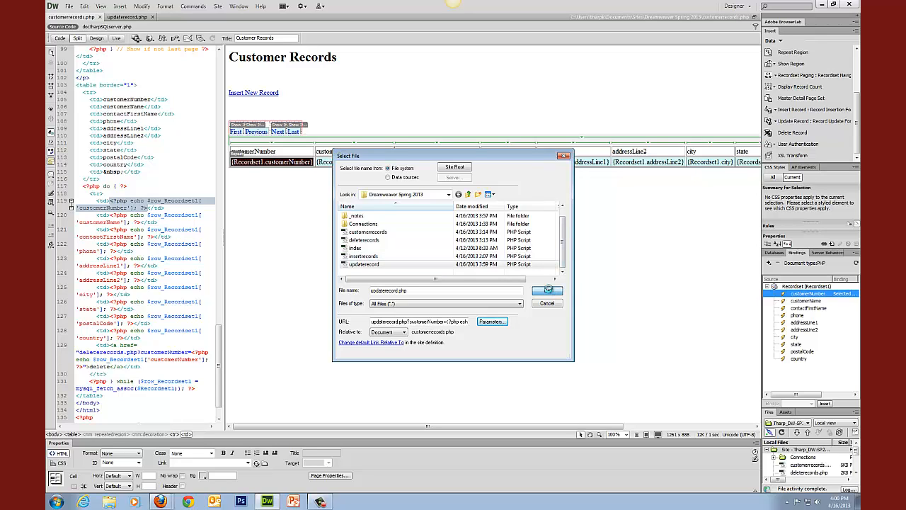
Confirm the Select File dialog to apply the updaterecord.php link to the customerNumber binding
{"action": "left_click", "coordinate": [547, 290]}
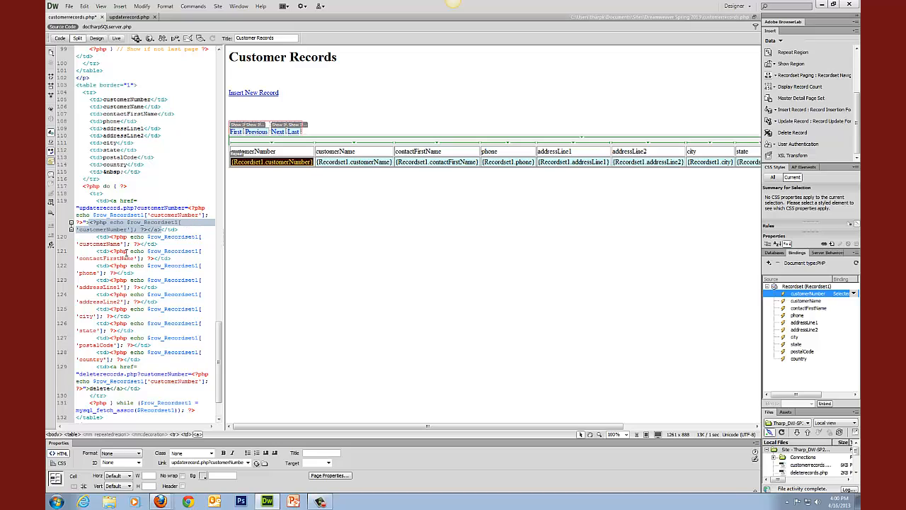
{"action": "mouse_move", "coordinate": [385, 281]}
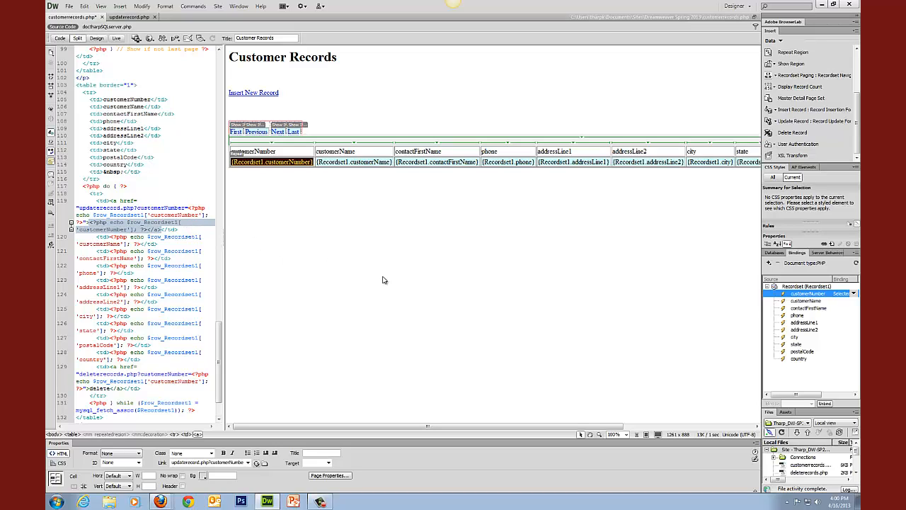
{"action": "mouse_move", "coordinate": [193, 76]}
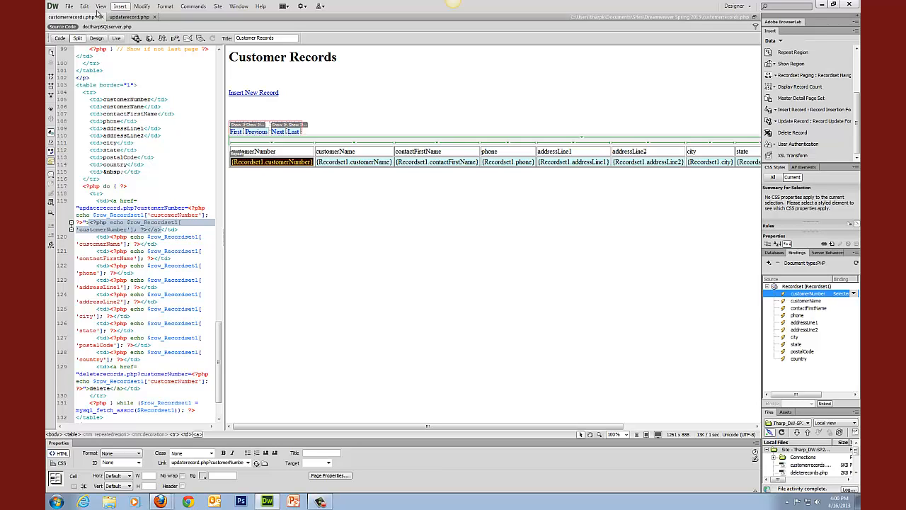
Synchronize the site, preview the changed files and put updaterecord.php and customerrecords.php
{"action": "left_click", "coordinate": [65, 6]}
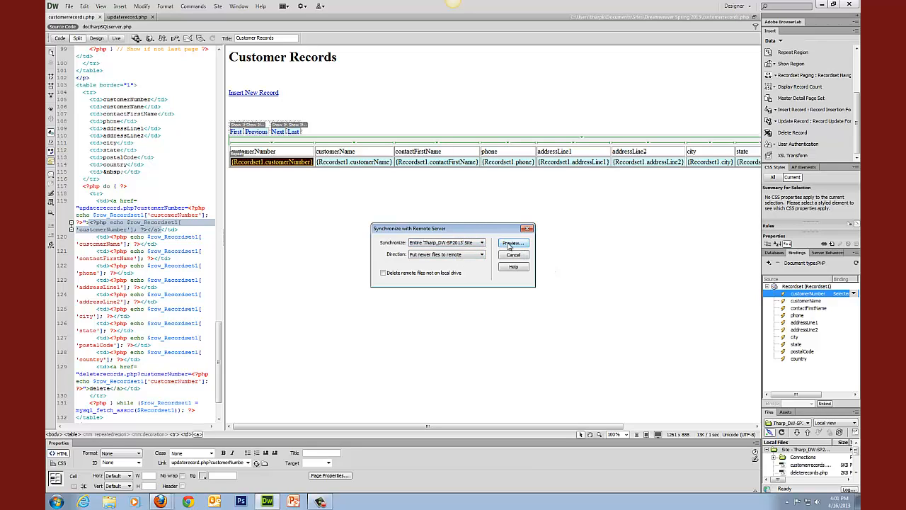
{"action": "left_click", "coordinate": [513, 244]}
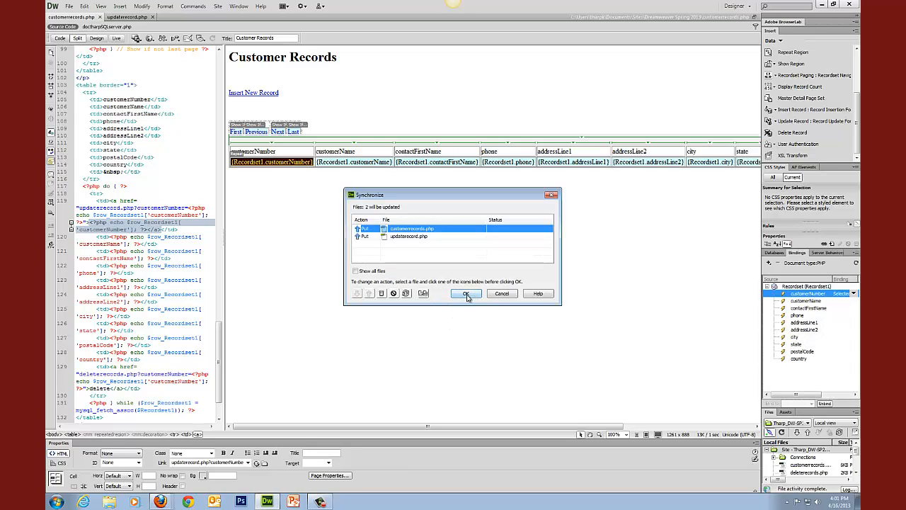
{"action": "left_click", "coordinate": [468, 293]}
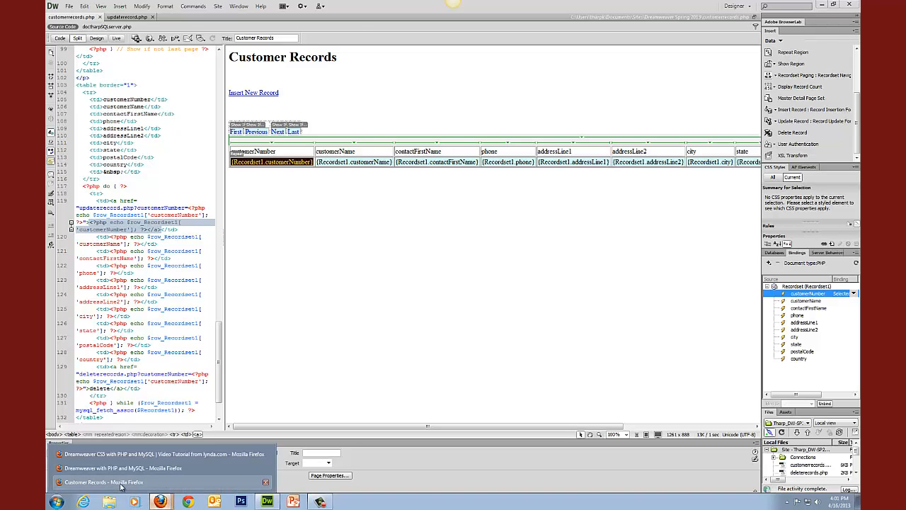
Reload the Customer Records page in Firefox and follow the customer 119 link to its update form
{"action": "left_click", "coordinate": [105, 481]}
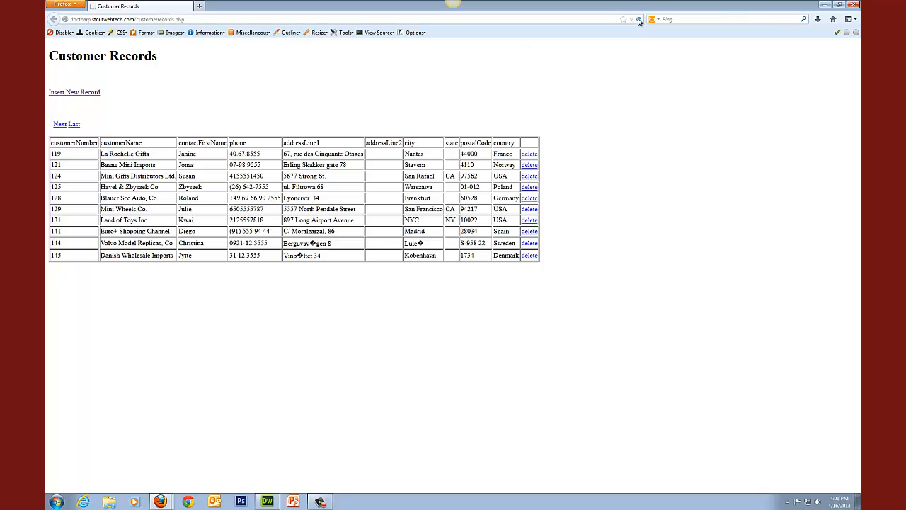
{"action": "left_click", "coordinate": [634, 20]}
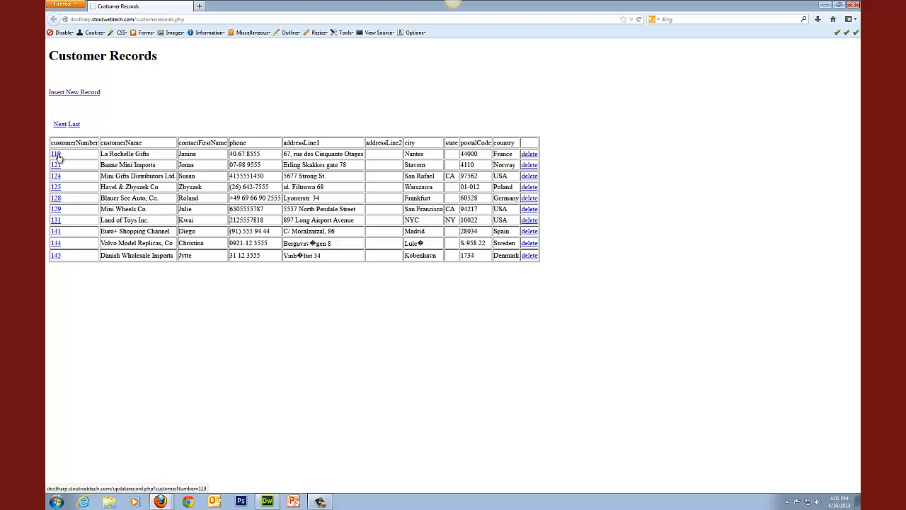
{"action": "left_click", "coordinate": [54, 153]}
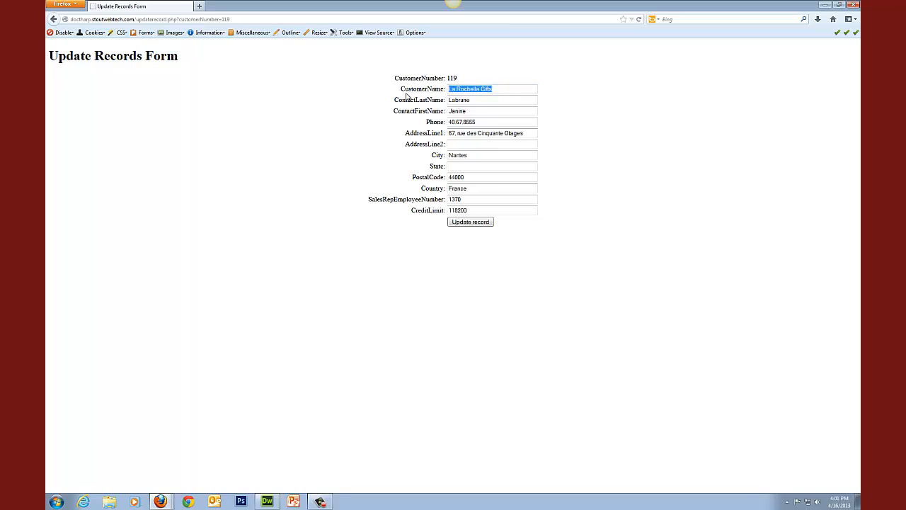
Change the CustomerName to 'Gifts' and submit the Update record form
{"action": "type", "text": "Gifts"}
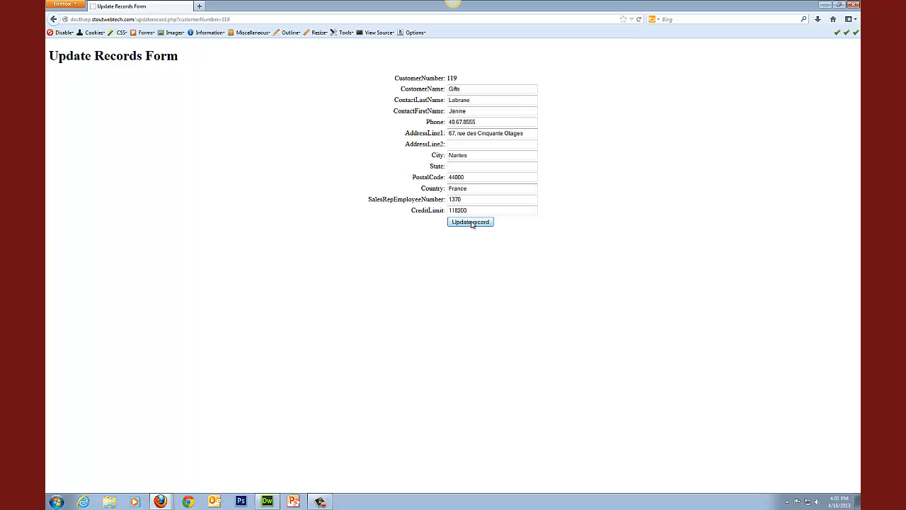
{"action": "left_click", "coordinate": [470, 221]}
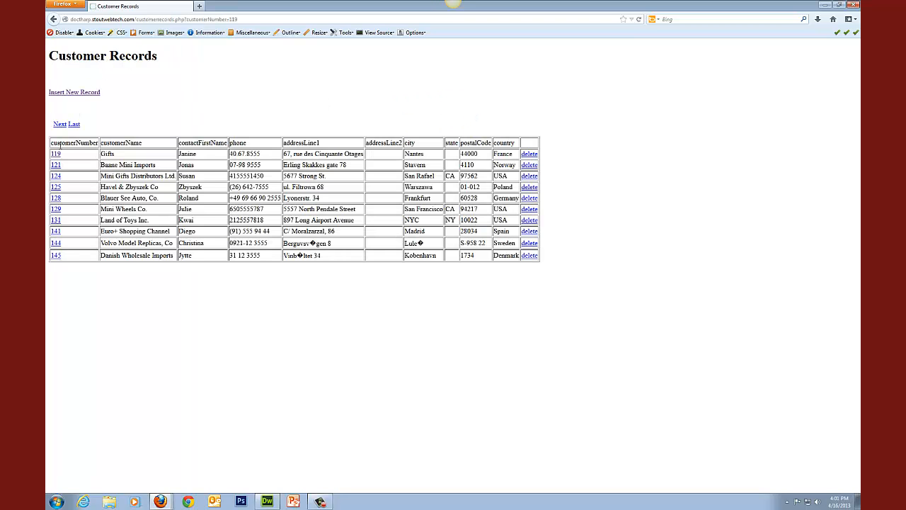
{"action": "mouse_move", "coordinate": [55, 153]}
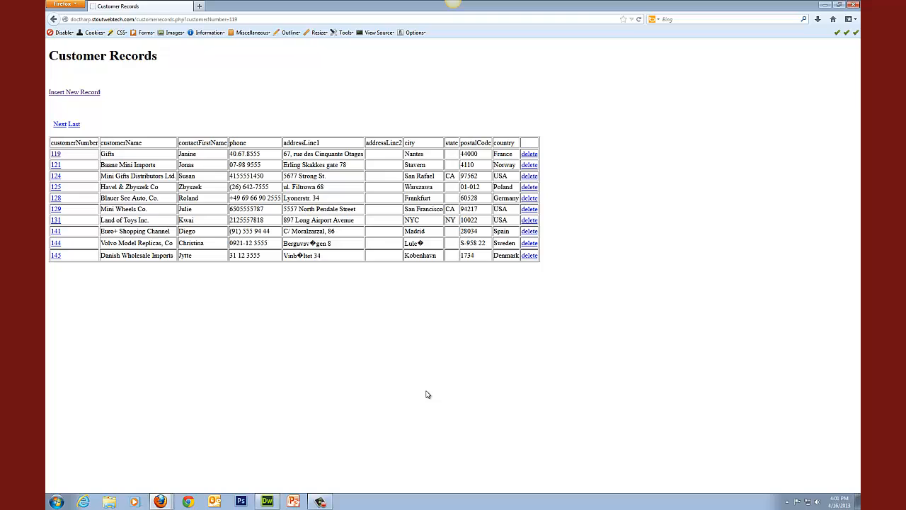
{"action": "mouse_move", "coordinate": [530, 153]}
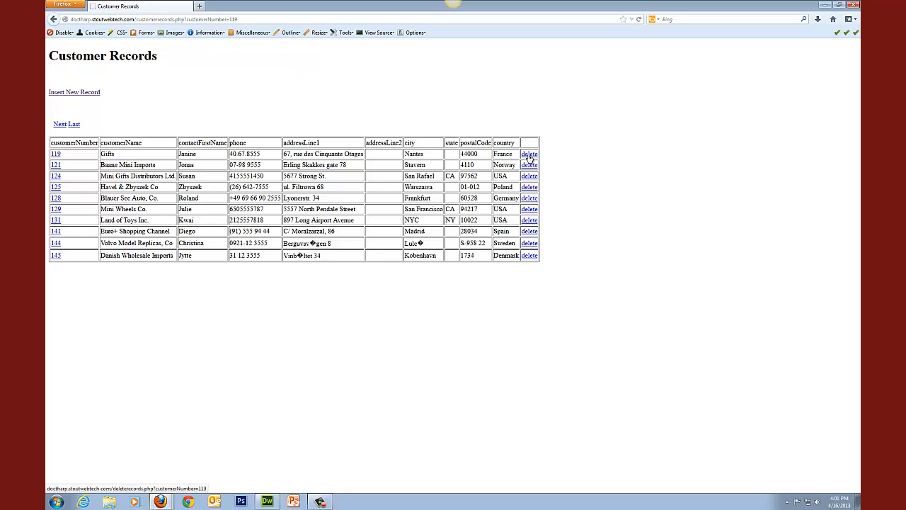
{"action": "mouse_move", "coordinate": [82, 97]}
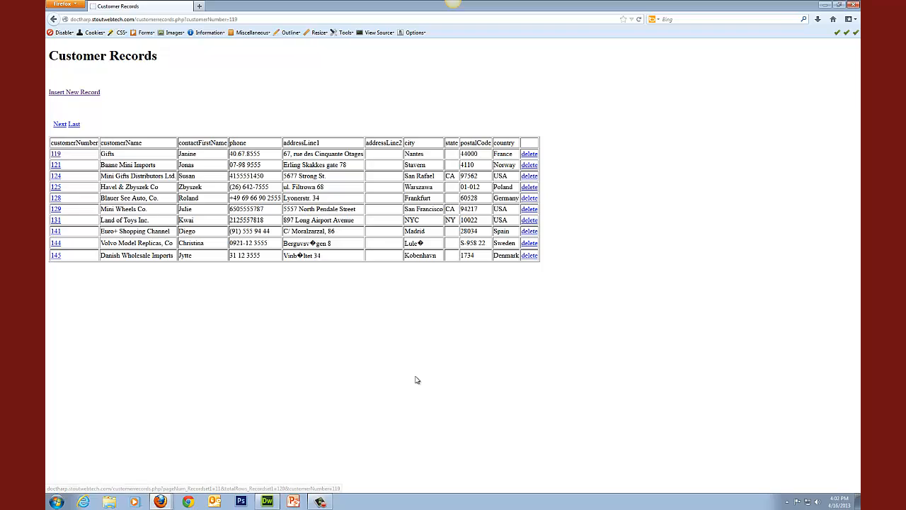
{"action": "mouse_move", "coordinate": [612, 330]}
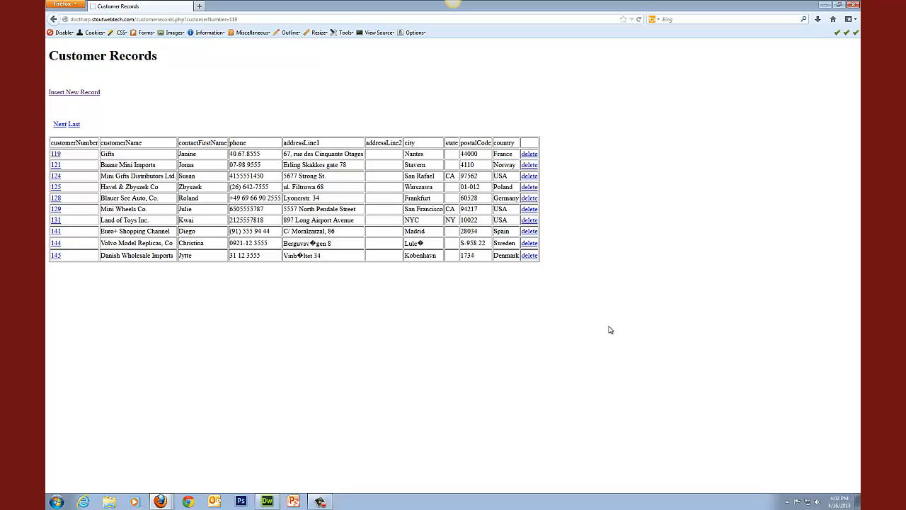
{"action": "mouse_move", "coordinate": [422, 387]}
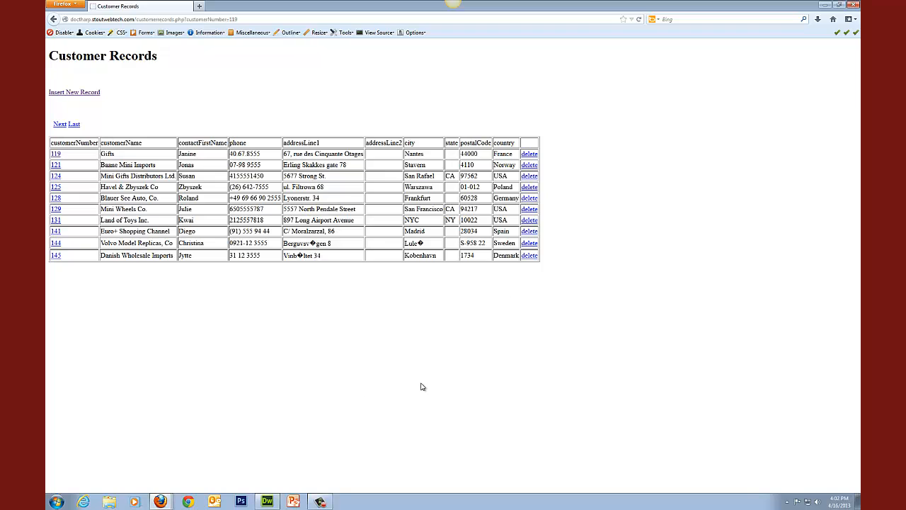